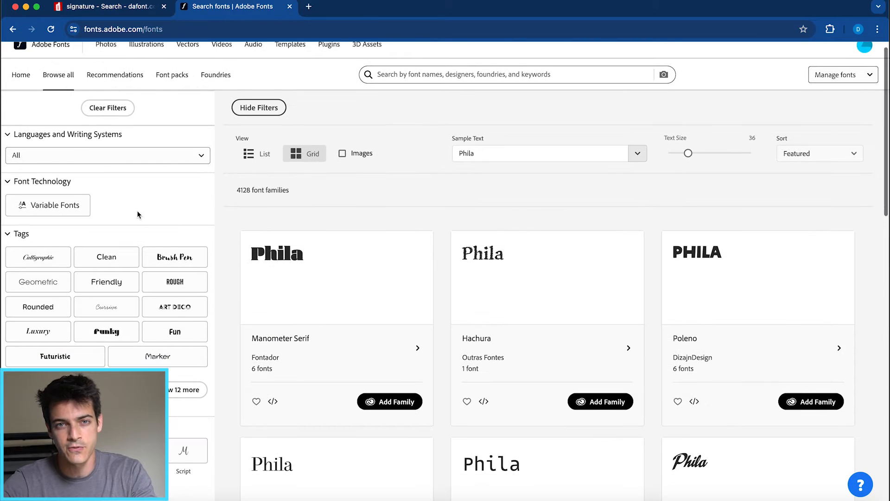
Step: Filter Adobe Fonts to Cursive families, then view DaFont's 'signature' font search
click(106, 307)
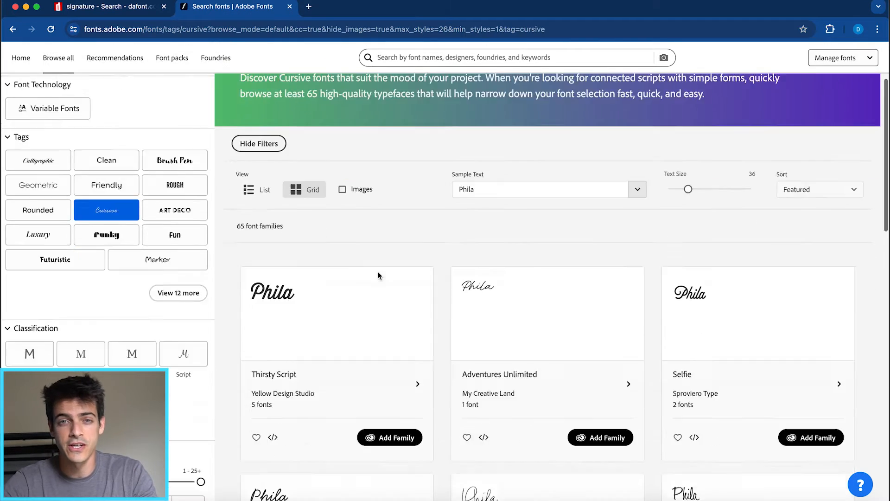
click(108, 6)
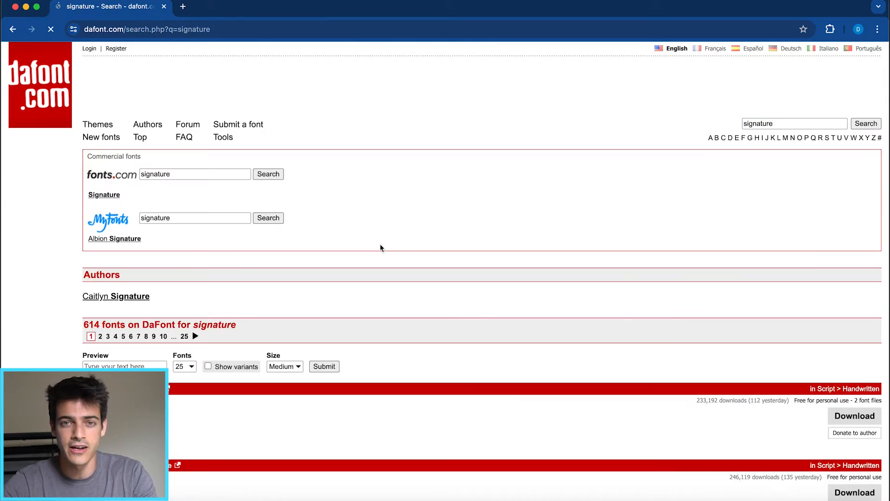
scroll(down, 3)
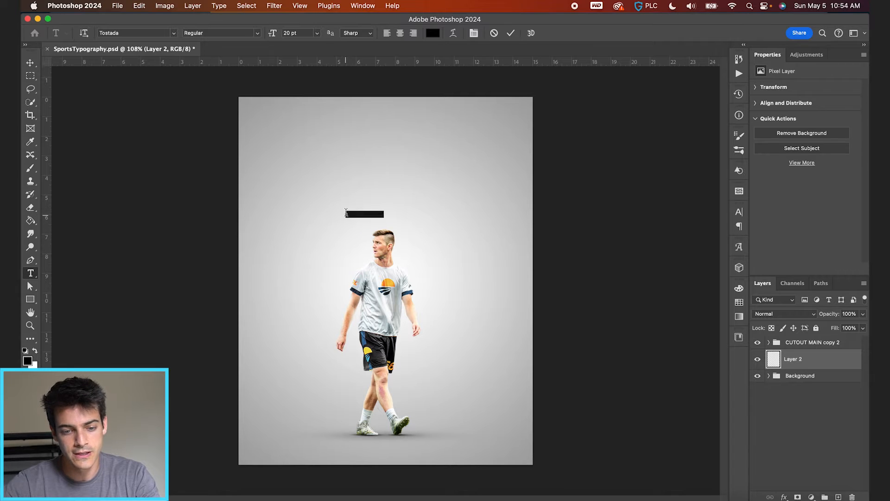
Step: Type KERR above the player and set it in Dharma Gothic M Bold
text(KERR)
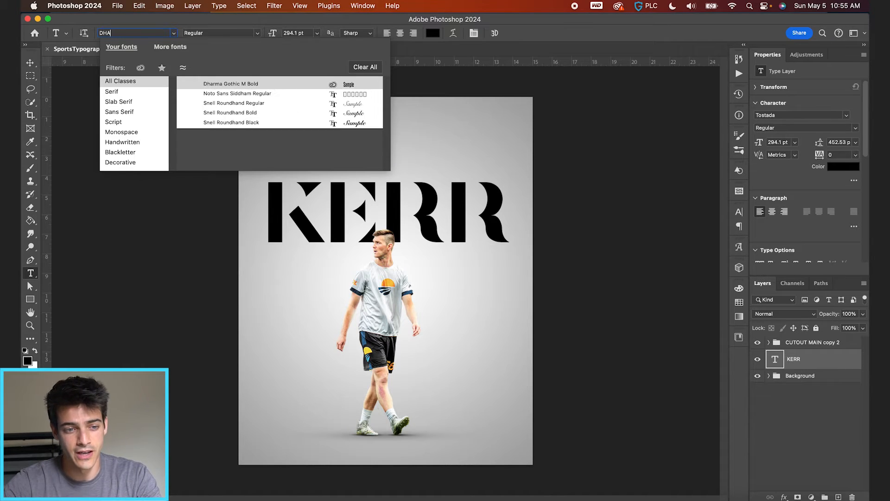
click(230, 83)
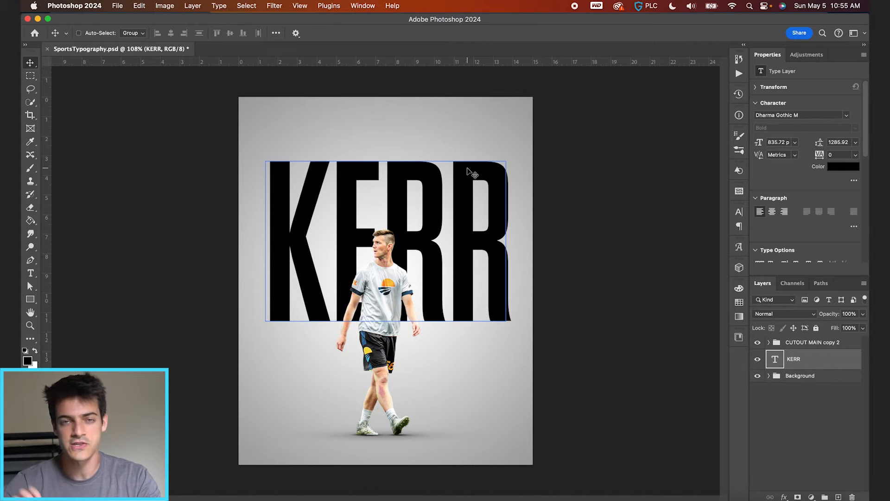
mouse_move(415, 187)
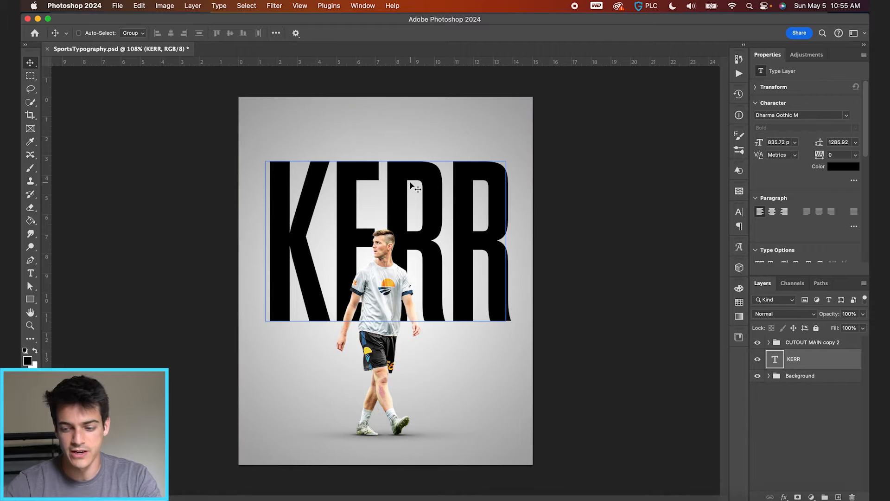
Step: Duplicate KERR into a small, widely tracked JORDAN layer placed above it
key(cmd+j)
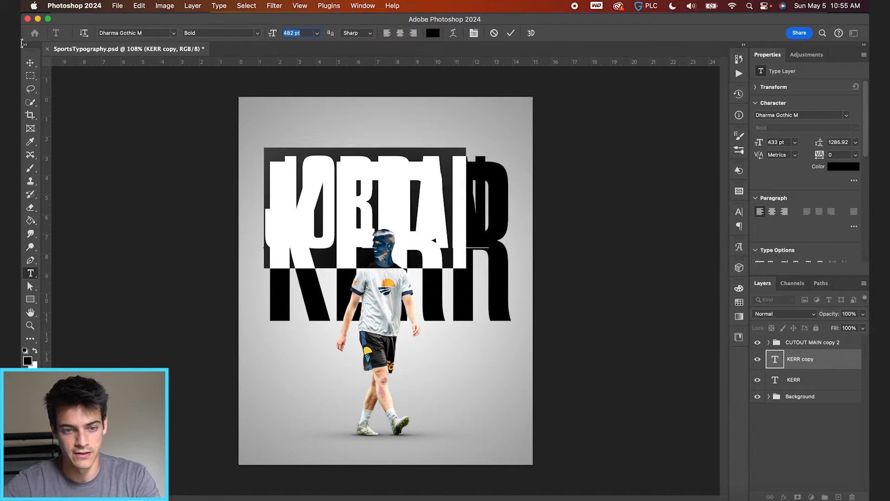
text(144)
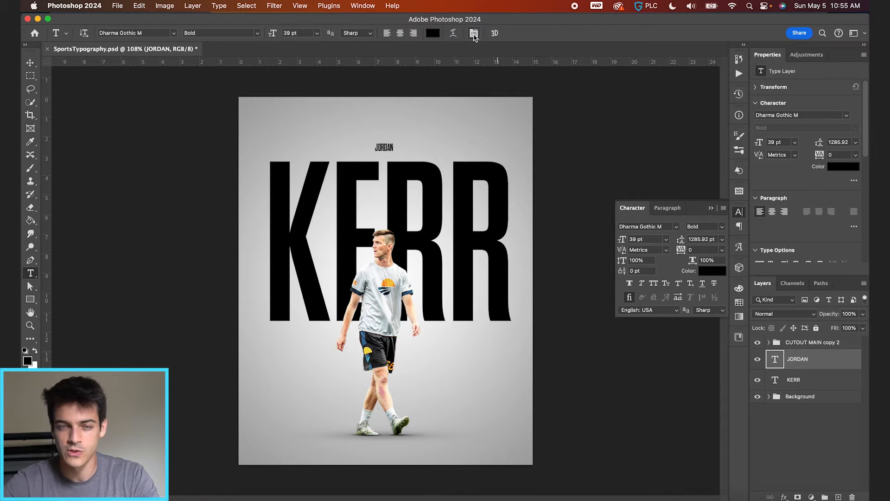
mouse_move(739, 212)
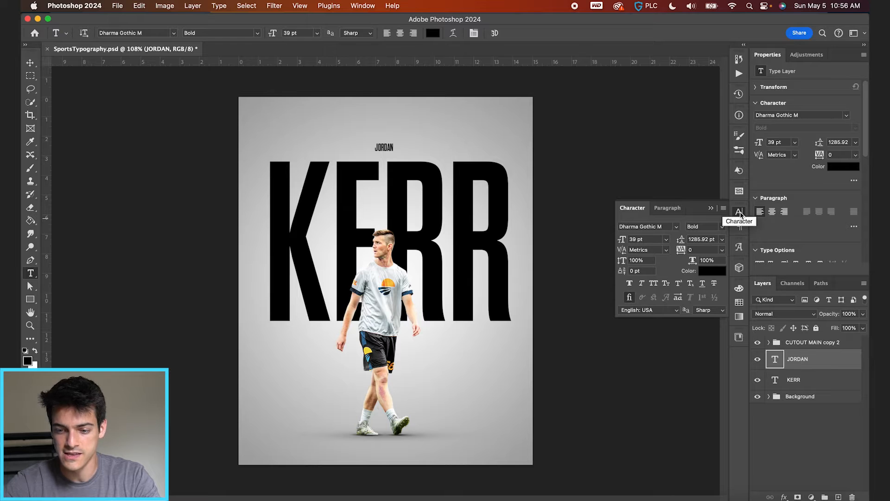
text(500)
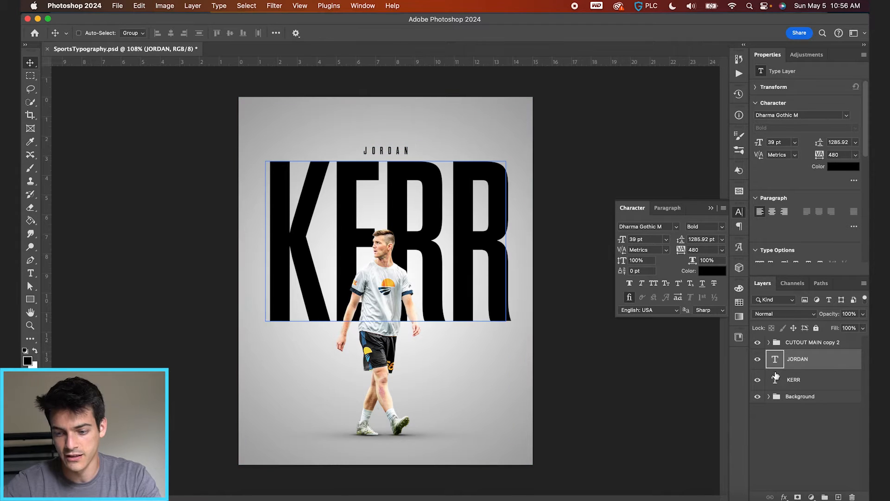
Step: Try Manbow Lines, then Times Regular, then search Baskerville on the KERR layer
click(795, 380)
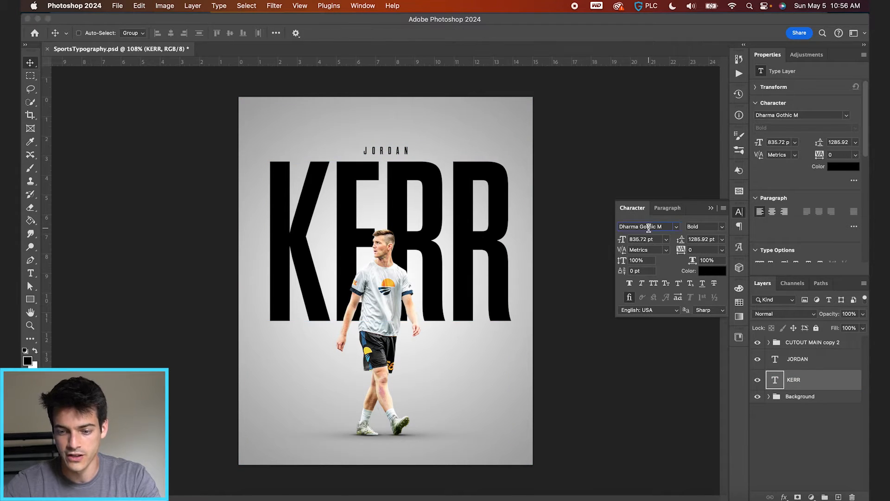
text(MANB)
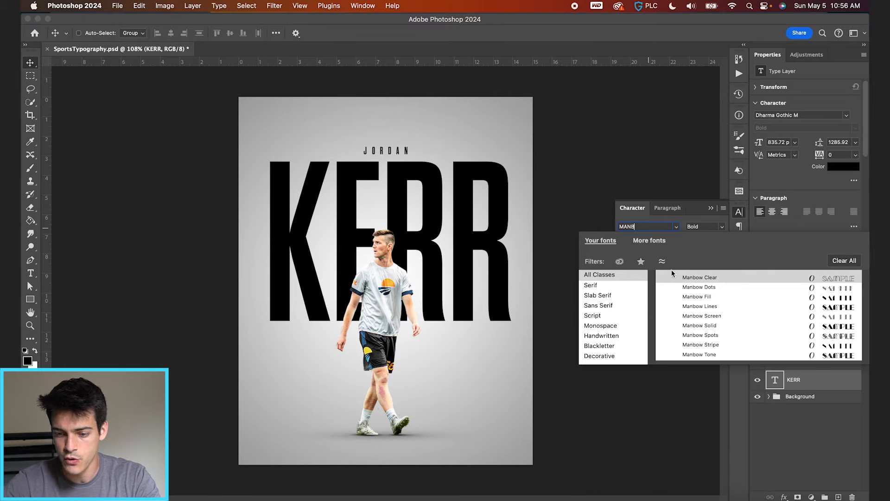
click(700, 306)
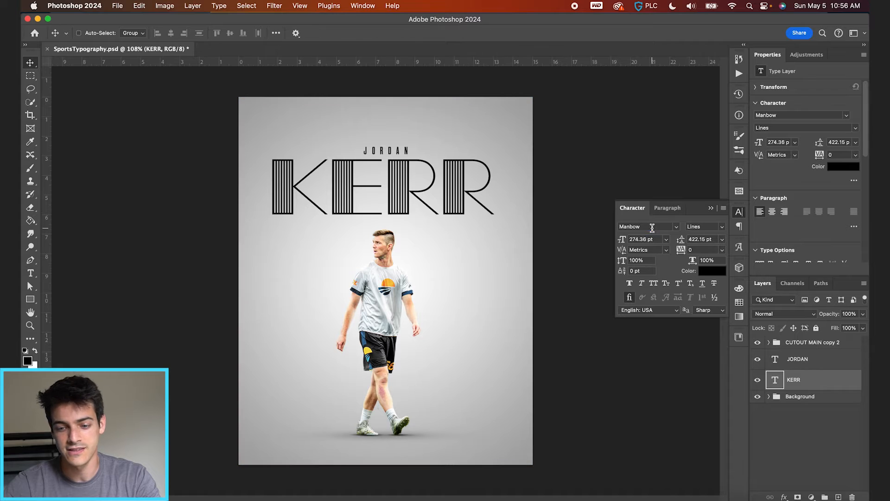
text(TIMES)
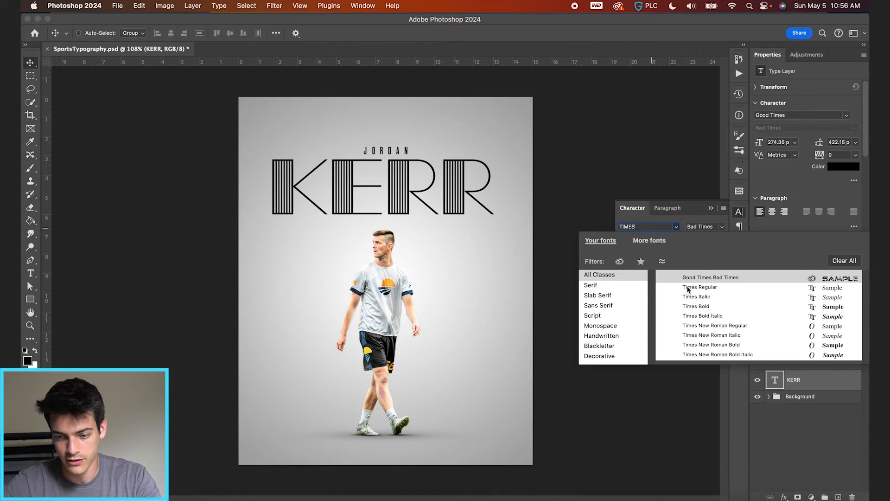
click(700, 287)
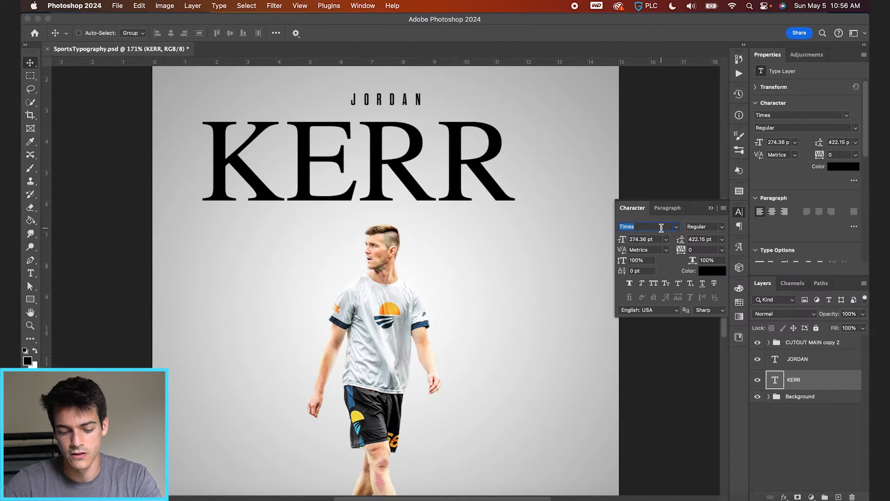
text(bask)
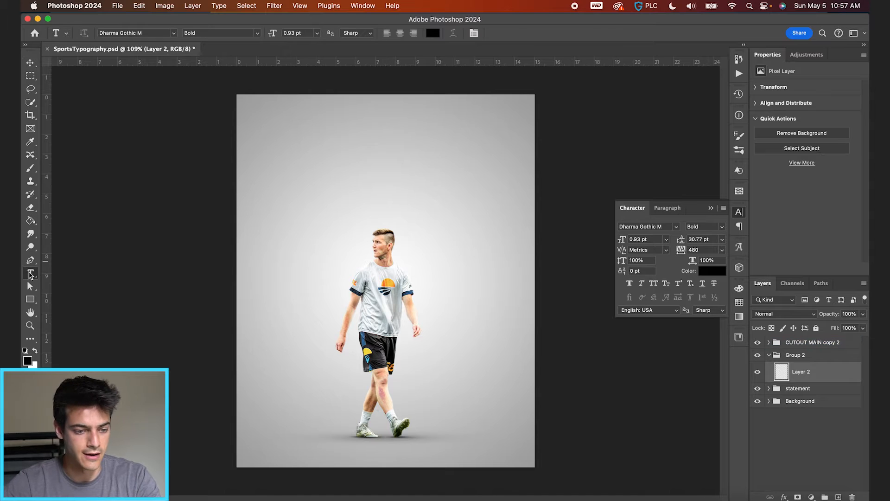
click(354, 181)
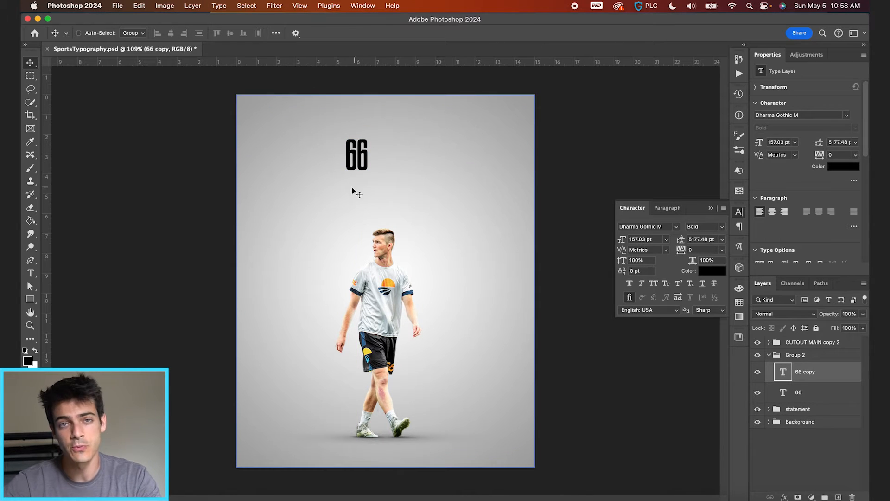
click(405, 155)
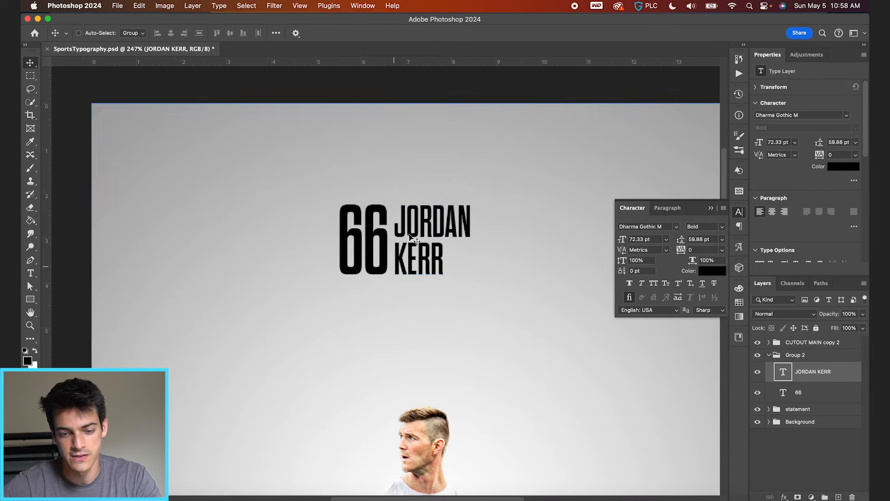
Step: Move the Group 2 banner to the top-left and colour the 66 blue
key(cmd+0)
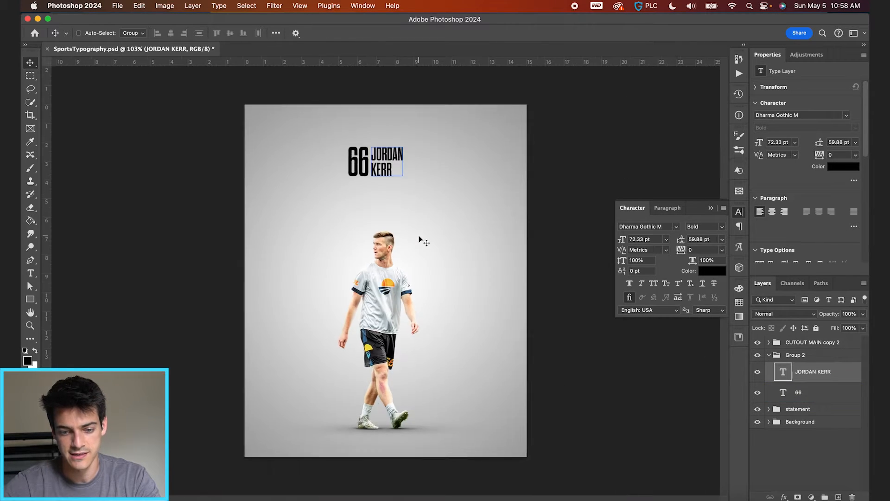
click(795, 354)
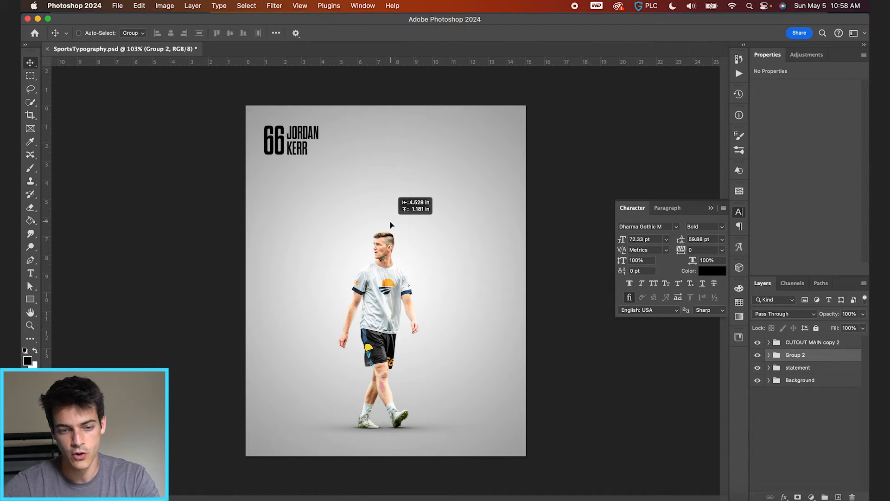
click(812, 371)
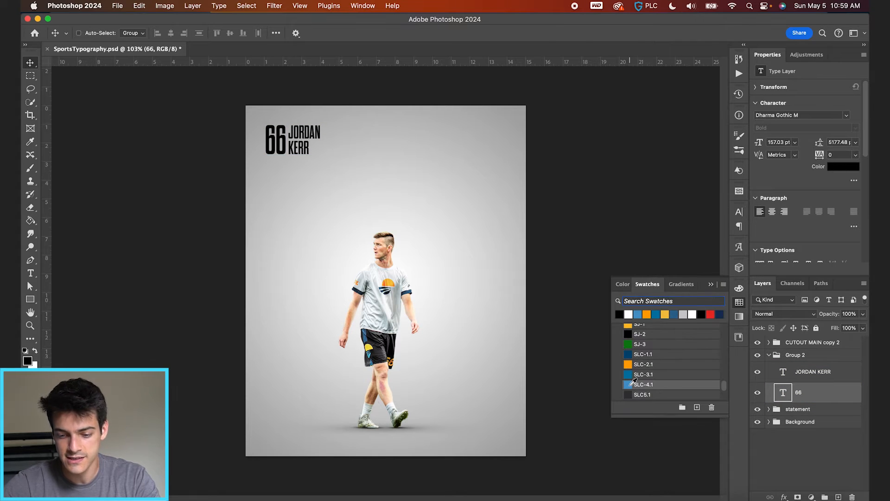
click(618, 314)
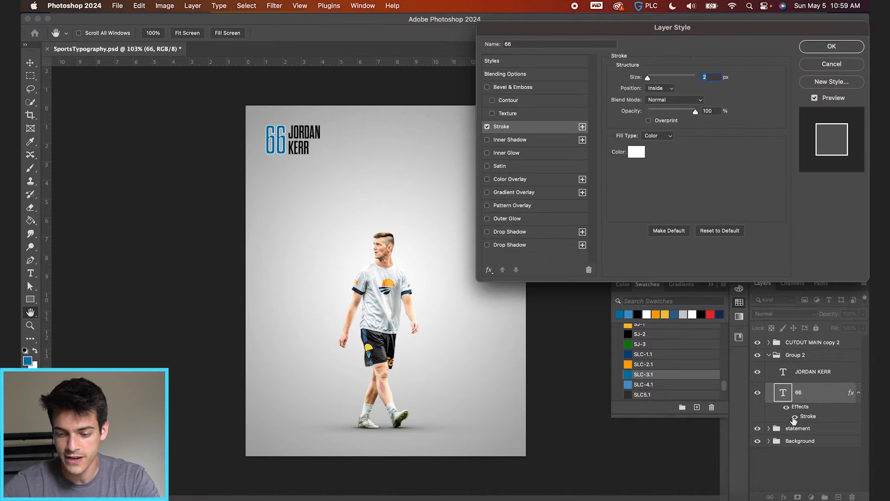
Step: Apply a black outline stroke to the 66
click(635, 152)
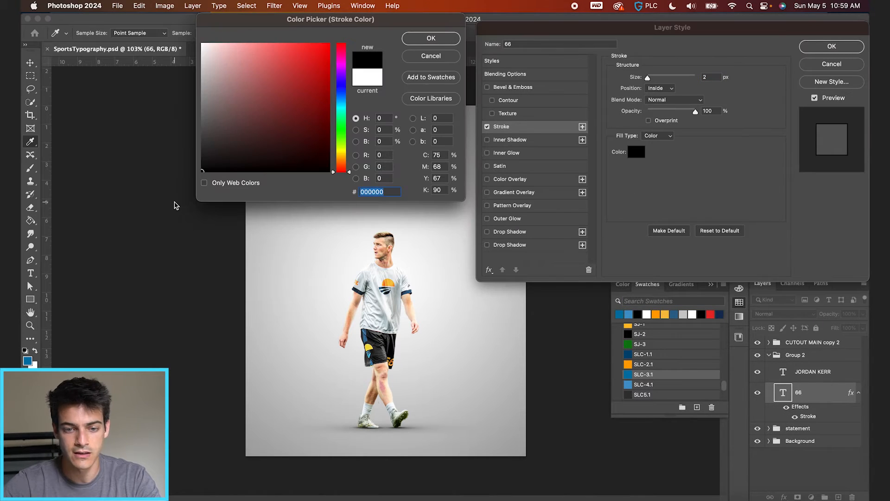
click(430, 38)
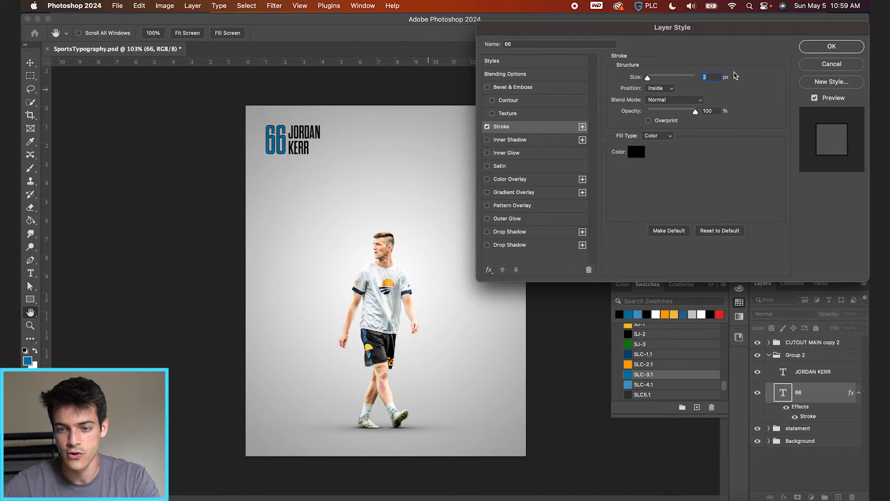
click(831, 46)
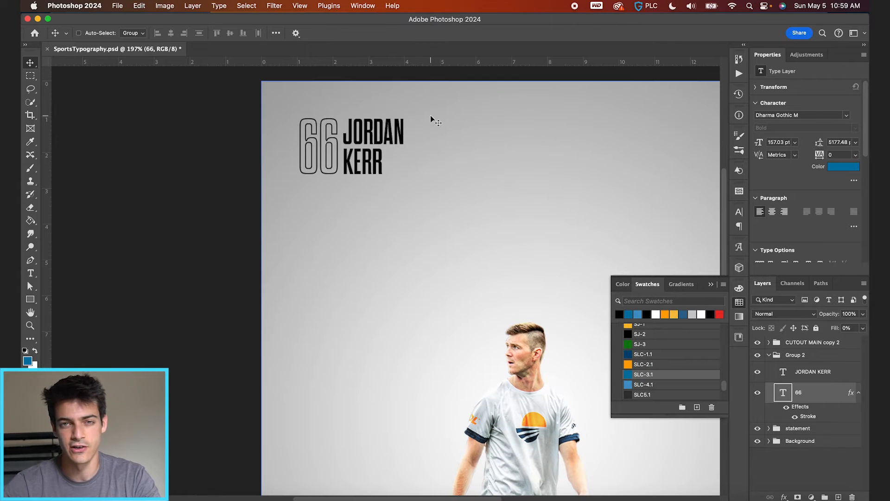
mouse_move(429, 240)
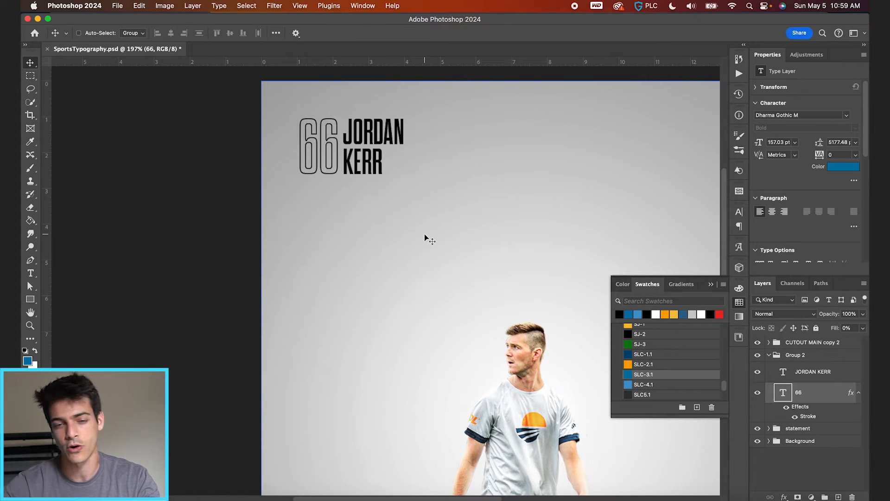
mouse_move(407, 200)
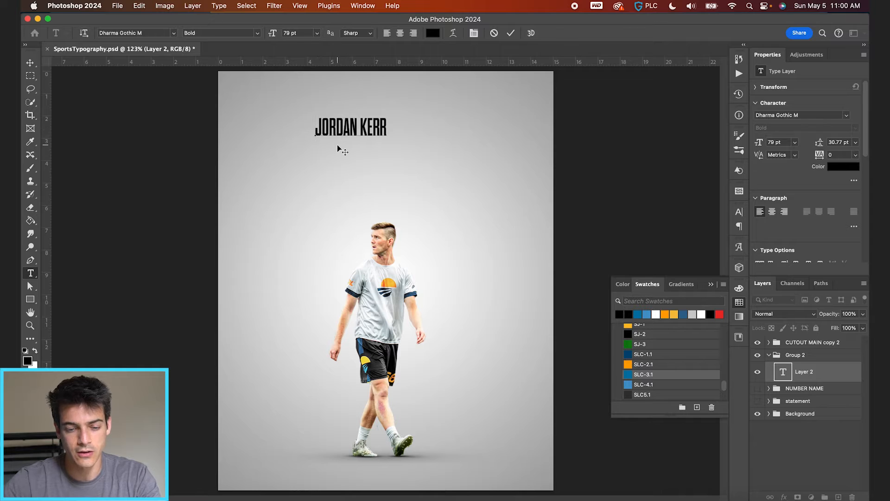
text(SALT AL)
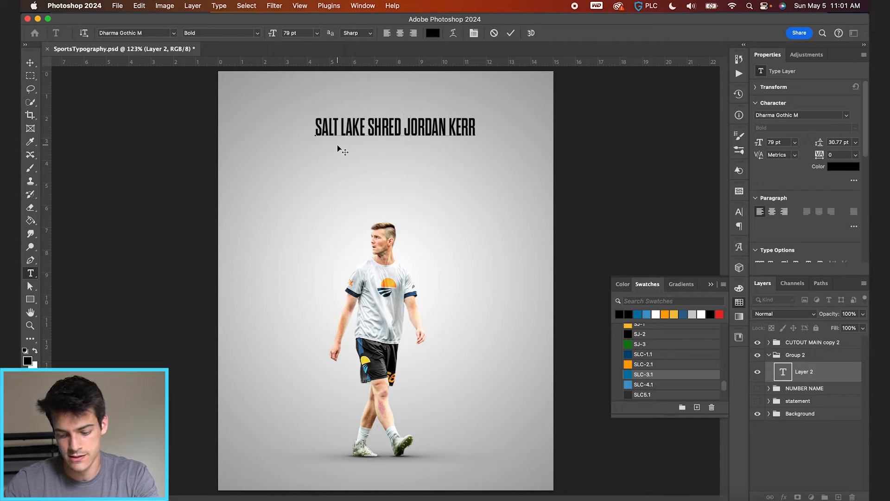
text(/)
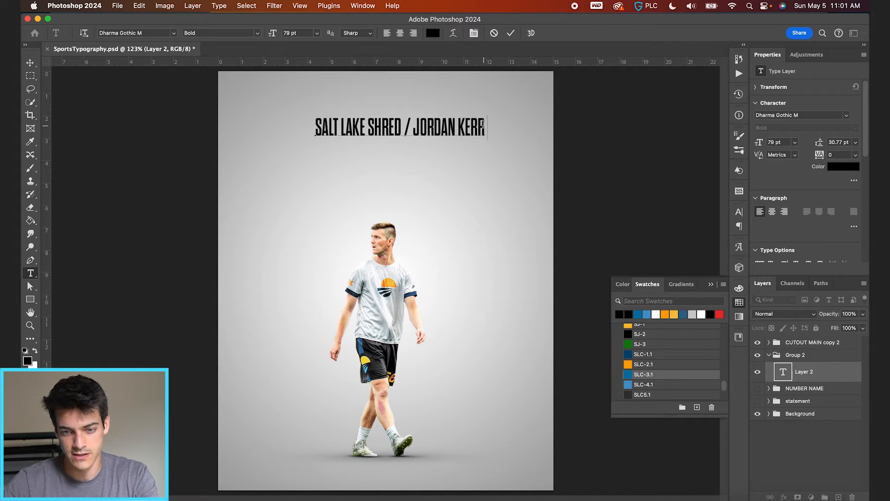
text(/ NUMBER SIXTY-SIX)
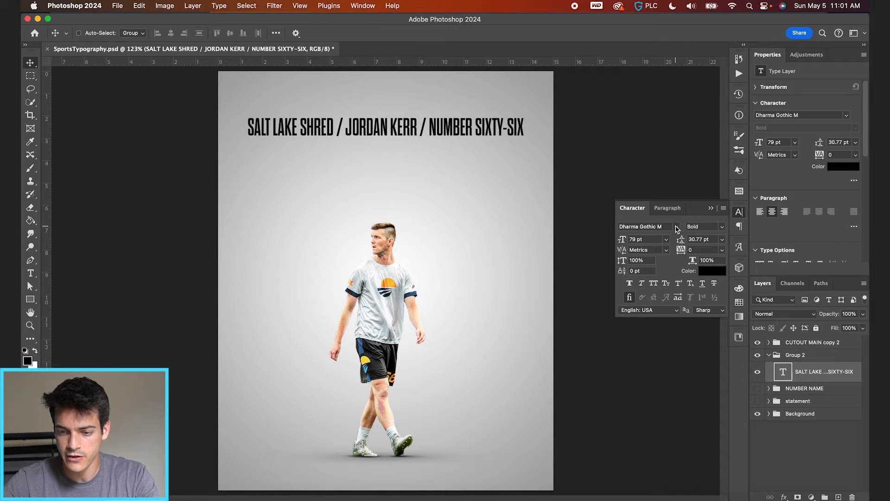
Step: Set the headline font to Eurostile Extd Black
text(EUROSTIL)
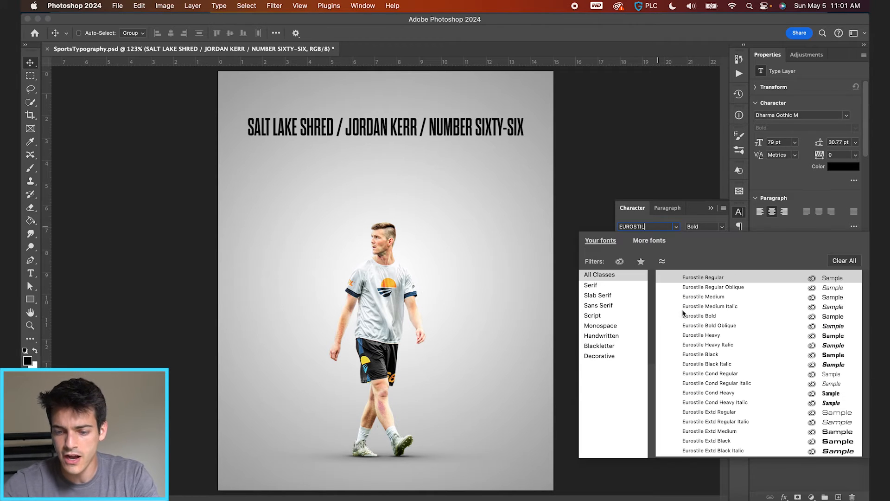
click(708, 430)
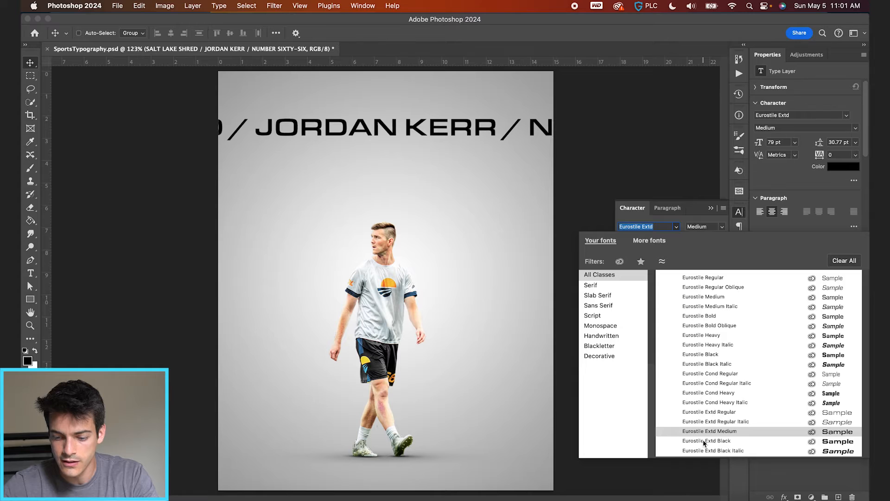
click(707, 441)
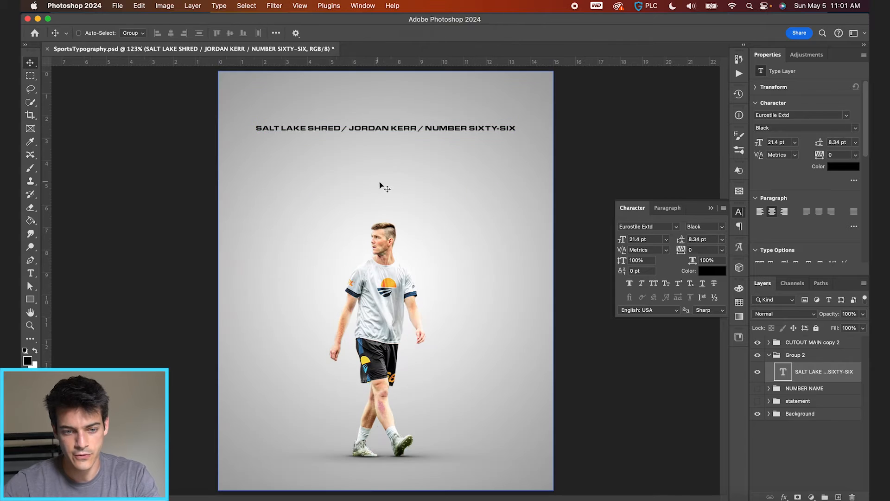
Step: Set the headline tracking to 160 and group the original as SLASHES
double_click(385, 116)
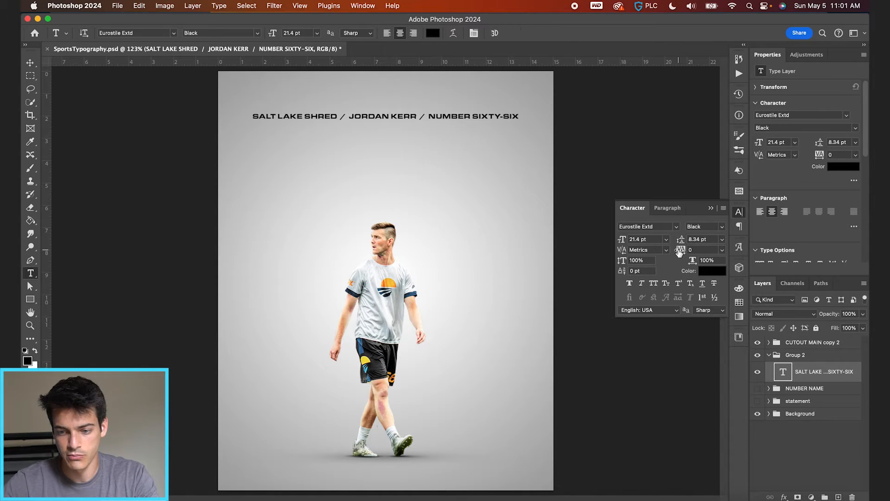
text(160)
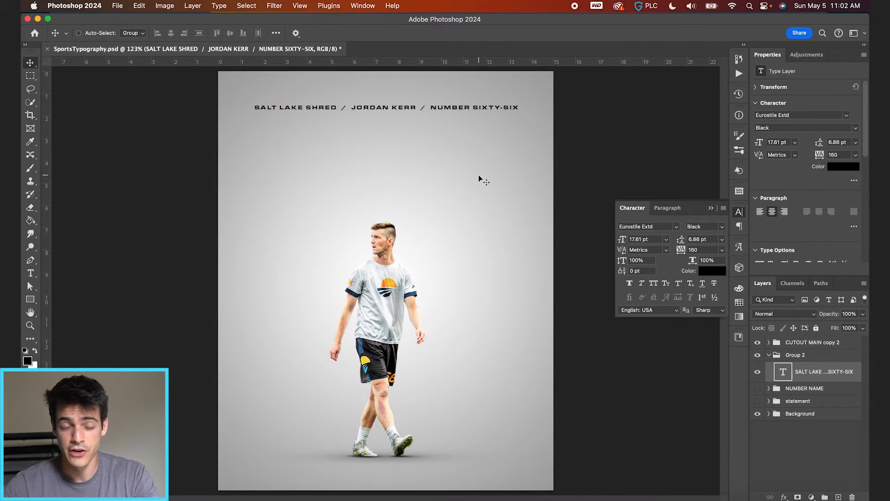
click(795, 355)
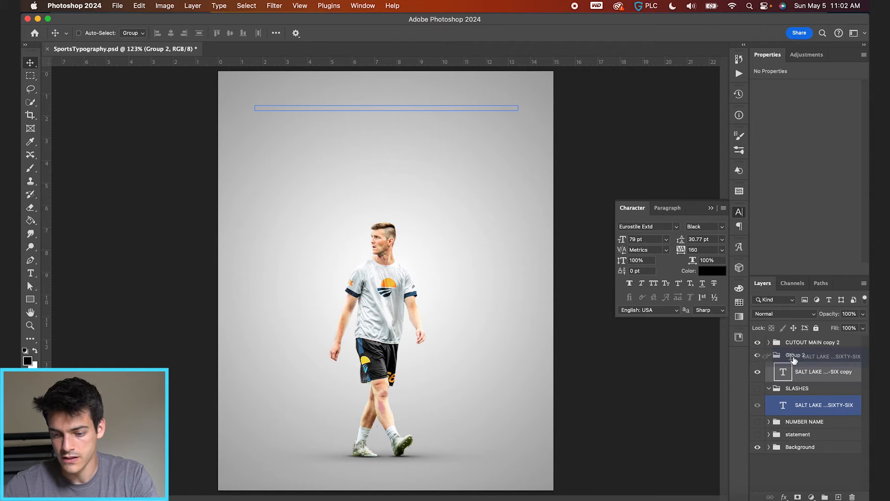
Step: Hide the original slash-separated headline and show the grid
click(817, 405)
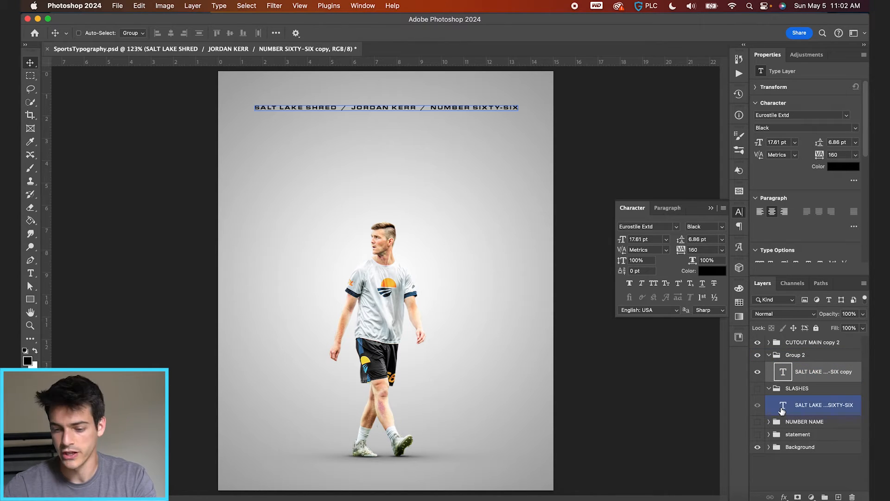
click(823, 371)
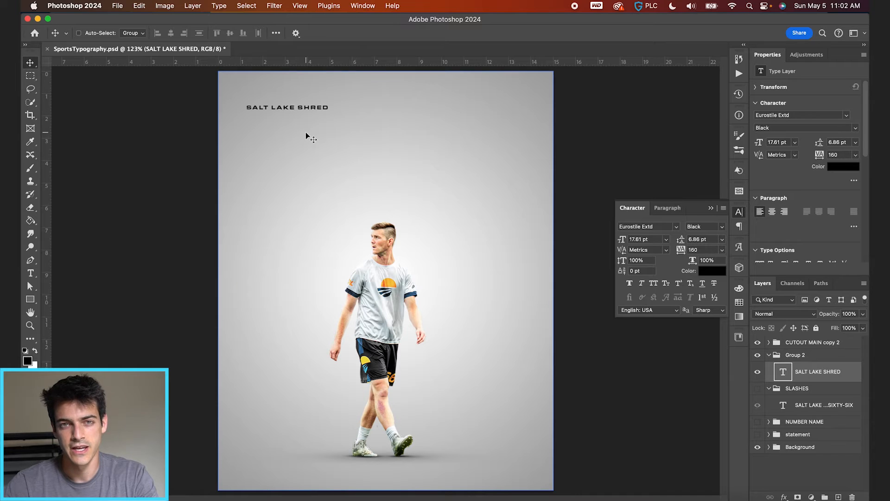
key(cmd+')
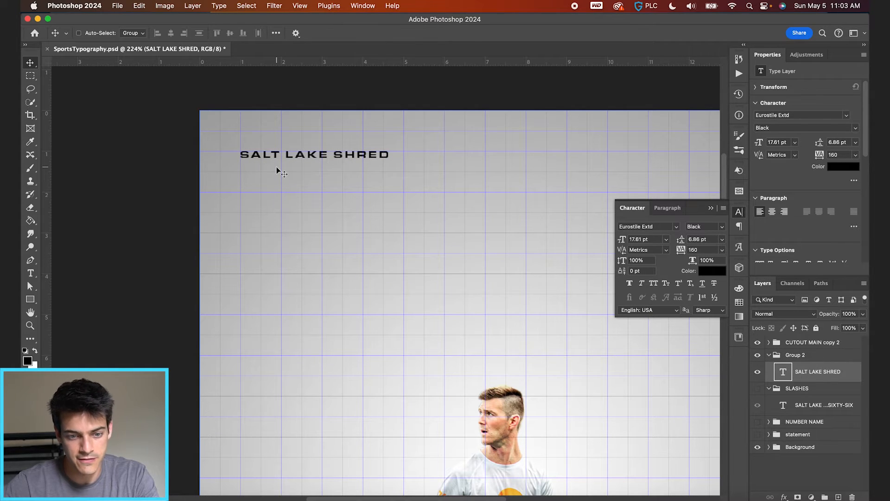
key(cmd+j)
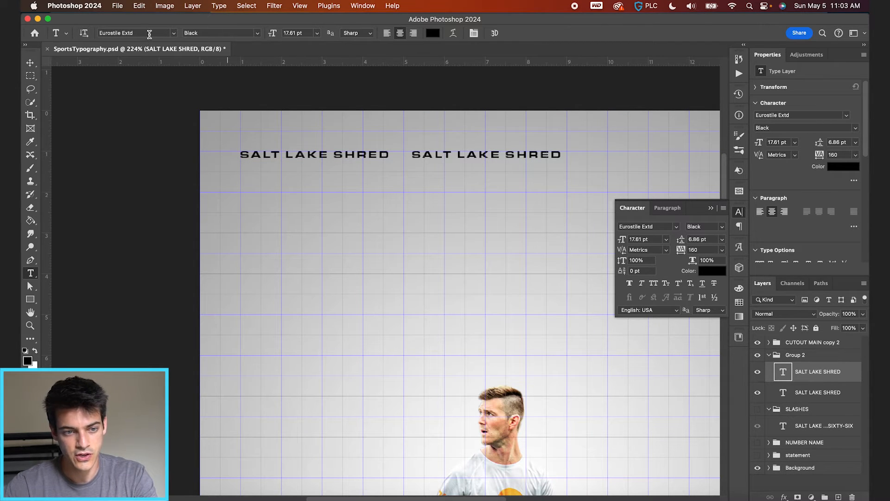
drag(413, 154, 479, 153)
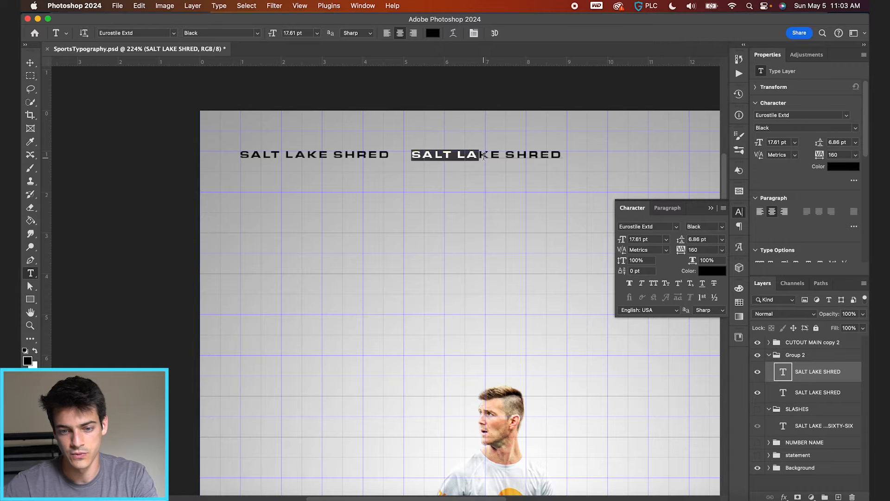
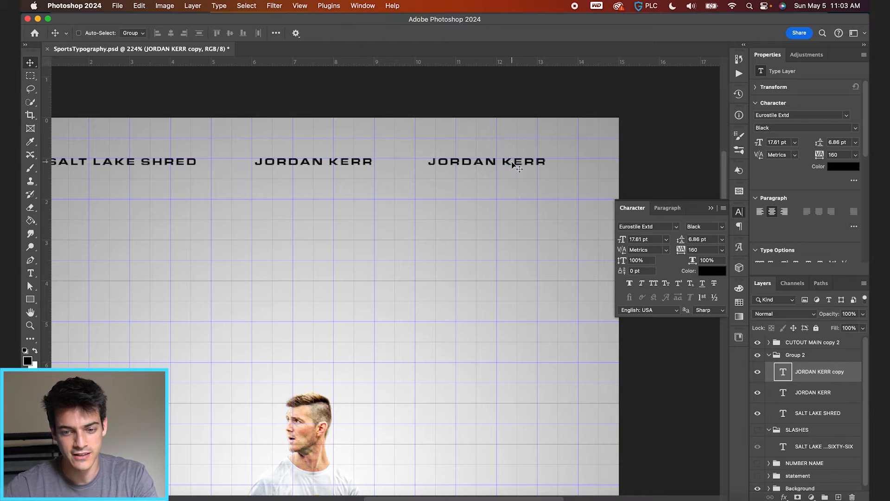
click(31, 273)
text(NUMBER SIXTY-SIX)
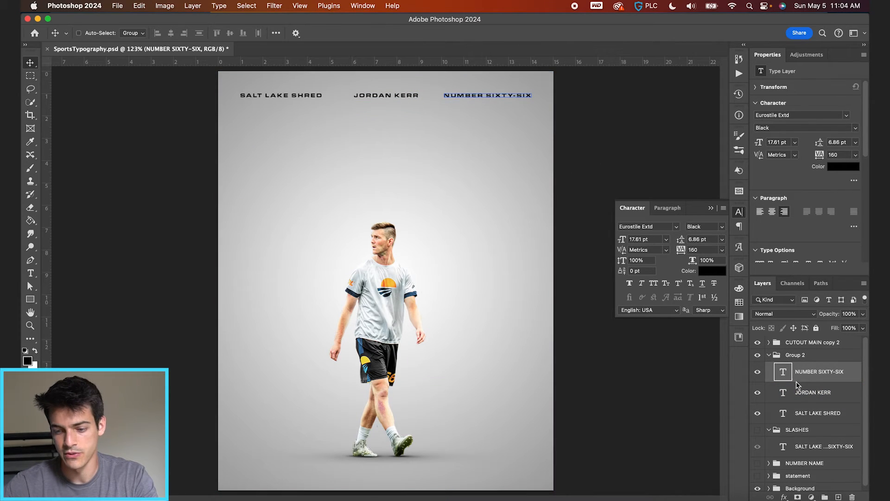
Step: Shrink the three selected top labels to 14 pt and choose Times for new type
click(817, 412)
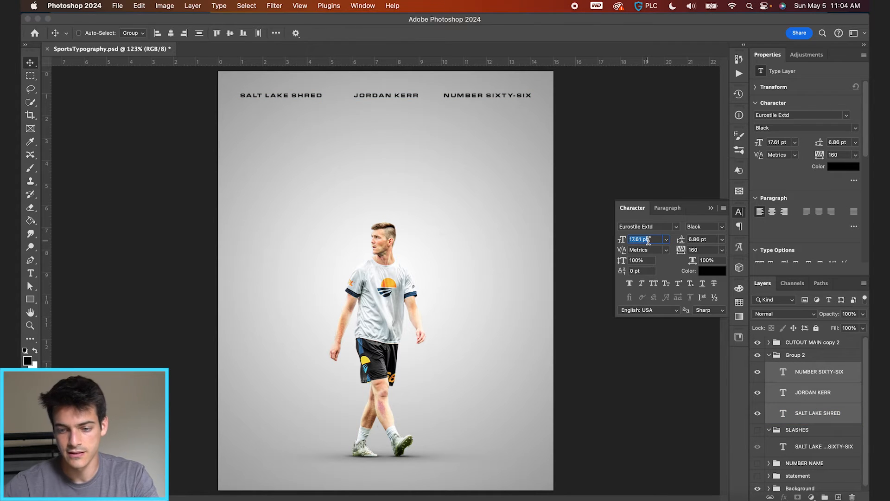
text(15 pt)
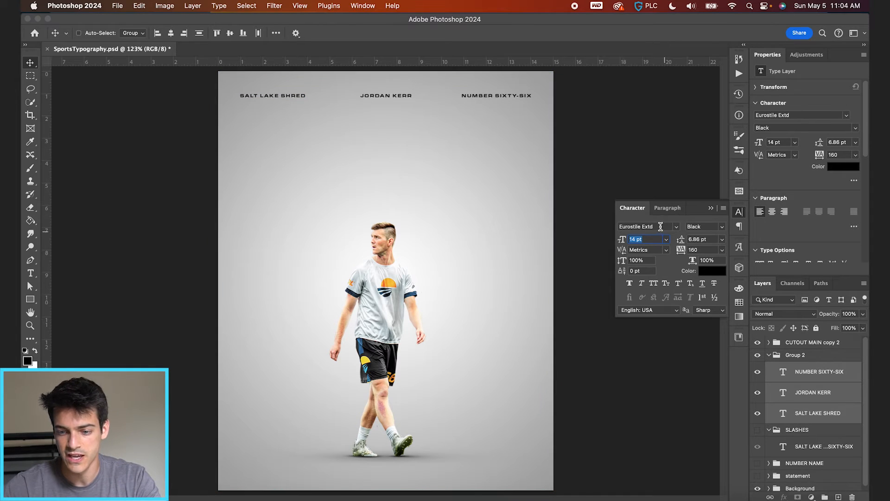
text(TIM)
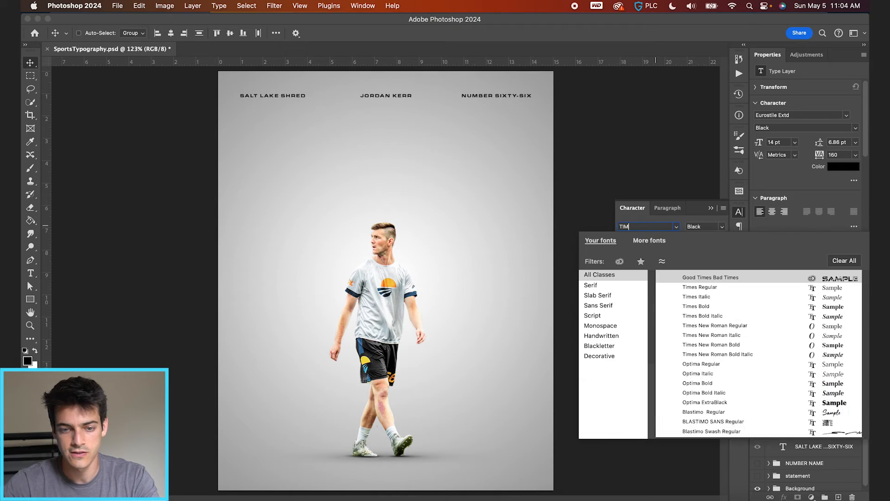
click(700, 287)
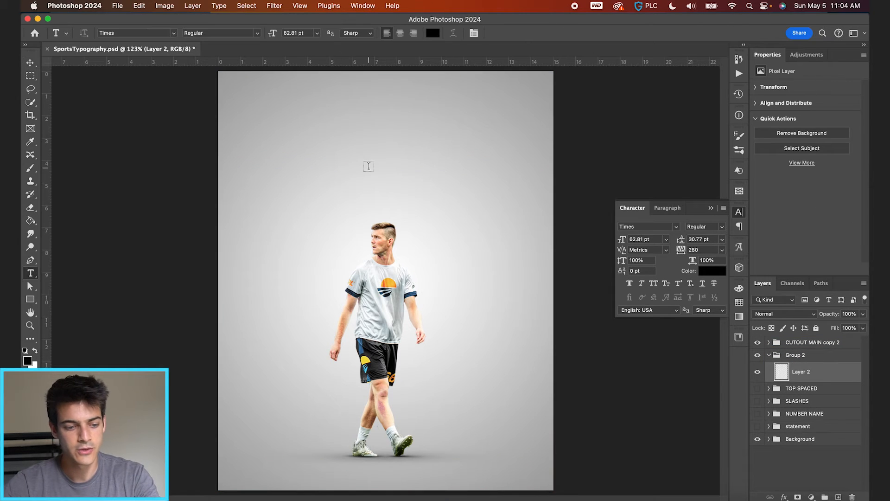
Step: Type KERR in a larger Eurostile Extd Black with tracking set to -60
text(Lorem Ipsum)
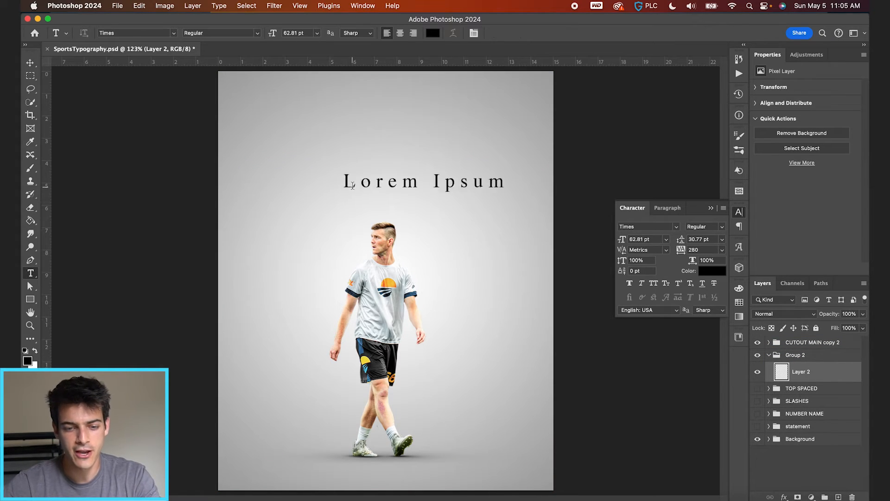
text(KERR)
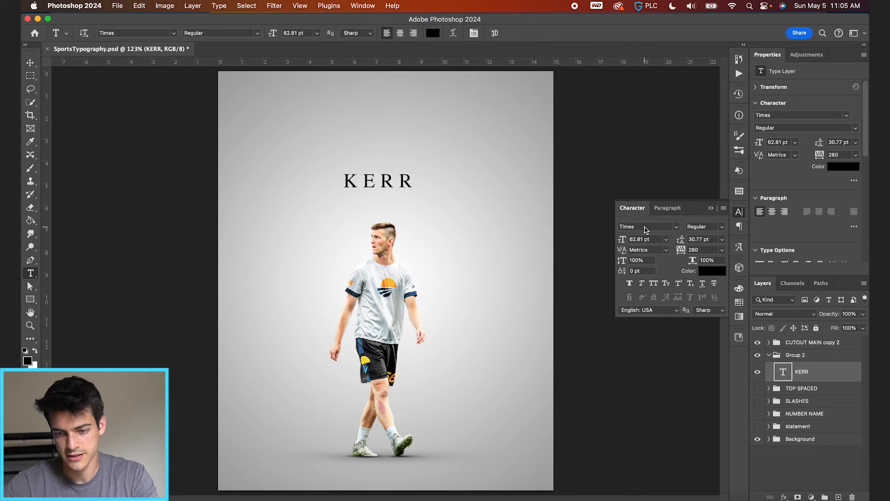
text(EURO)
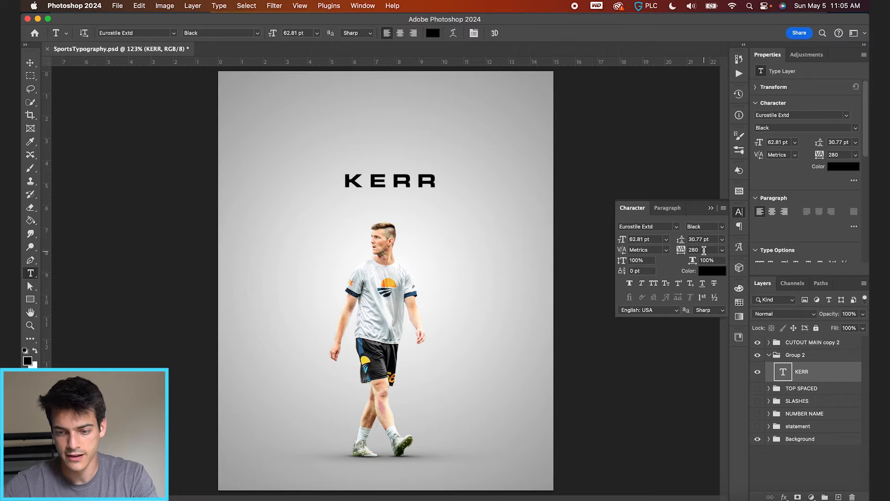
text(0)
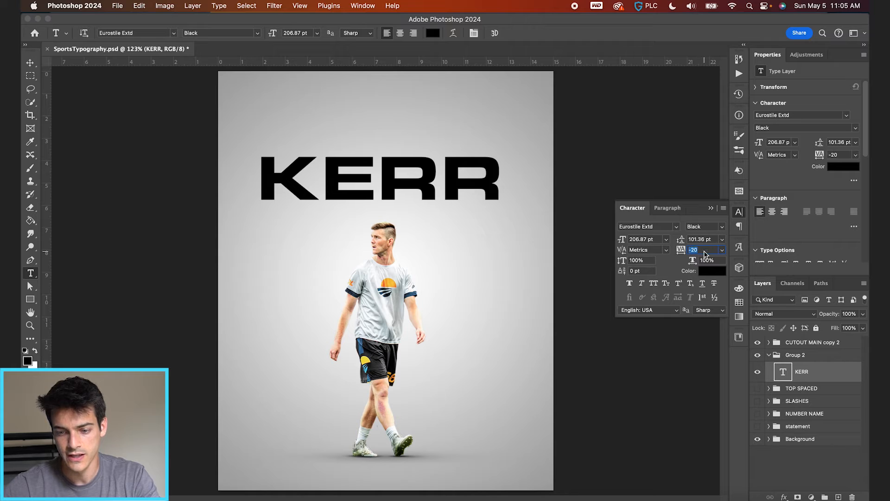
text(-60)
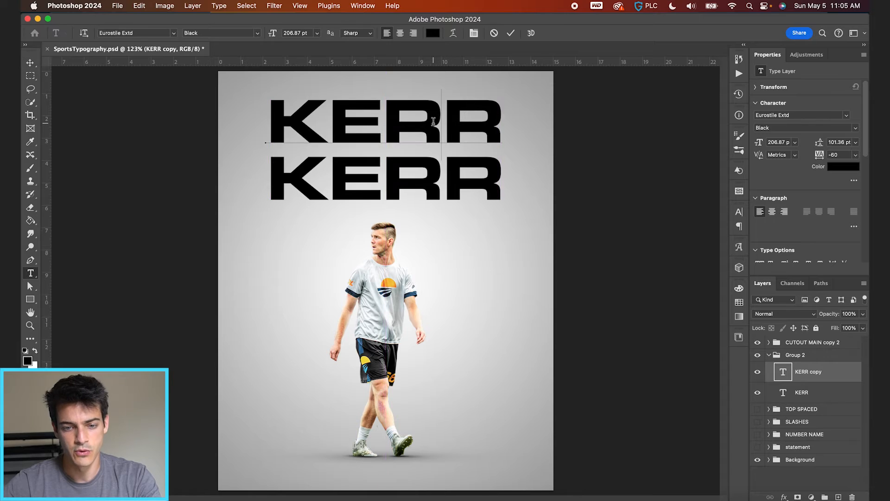
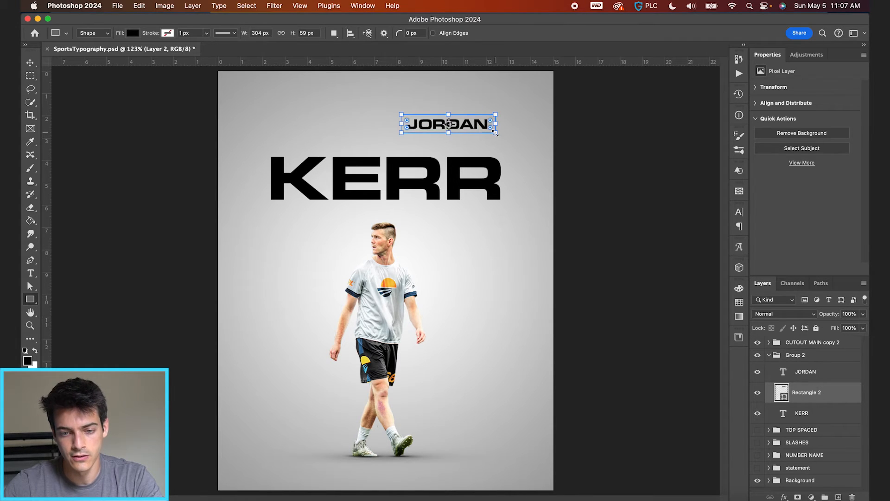
Step: Retype the duplicate as JORDAN over an orange-filled rectangle banner, and select both
click(806, 392)
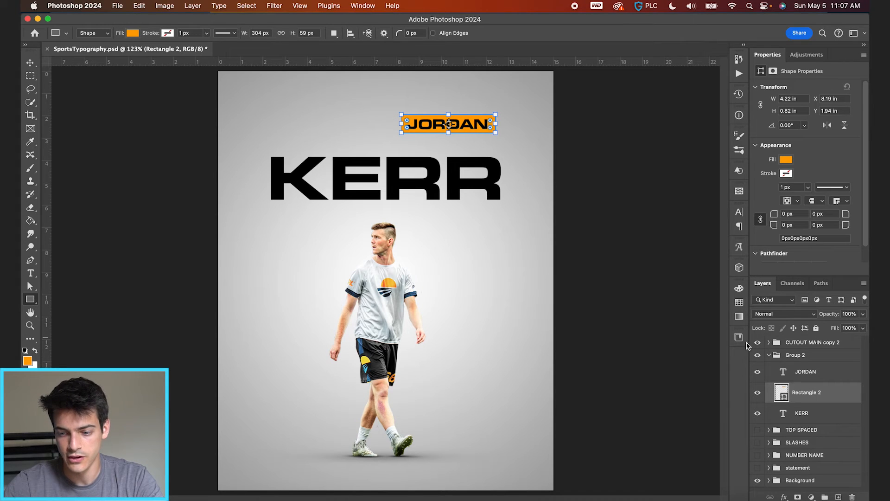
click(30, 63)
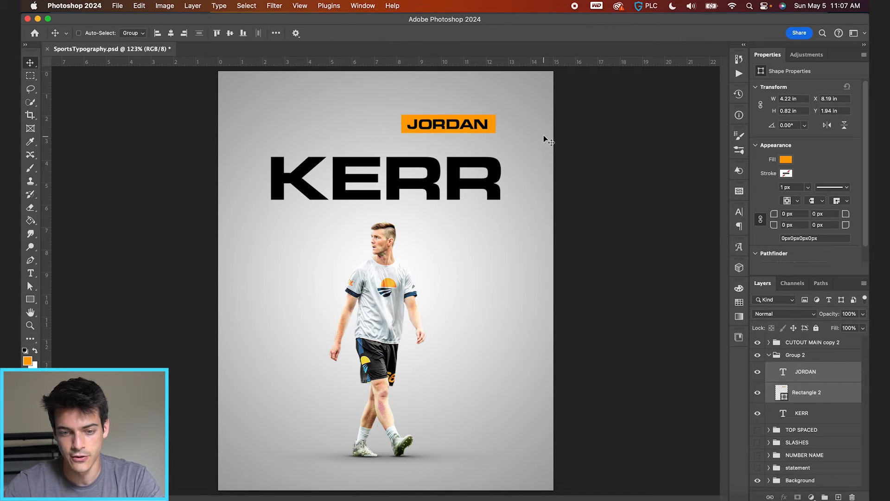
Step: Move the JORDAN banner down onto KERR and scale the name lockup smaller
drag(448, 123, 387, 179)
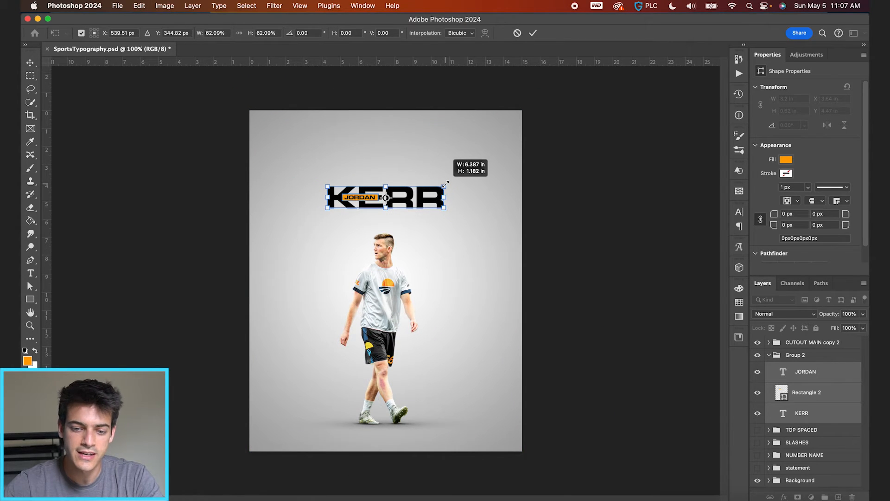
drag(385, 197, 385, 149)
text(FIRST NAME HIGHLIGHT)
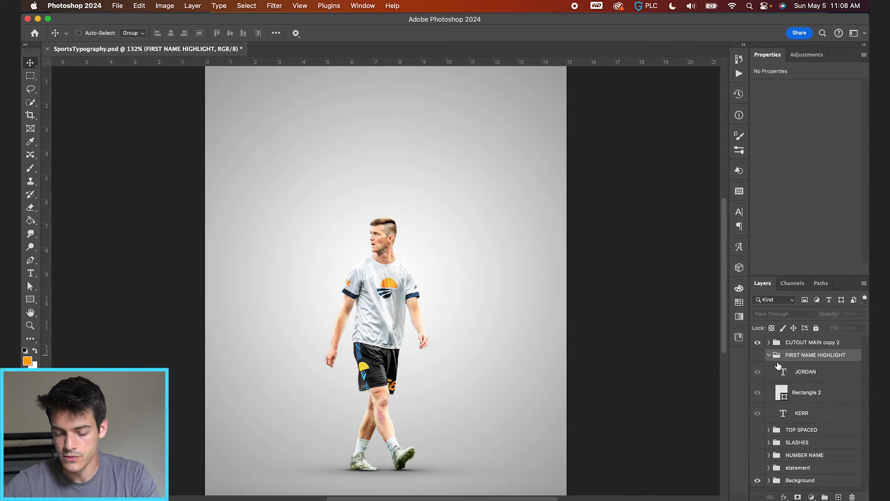
click(802, 413)
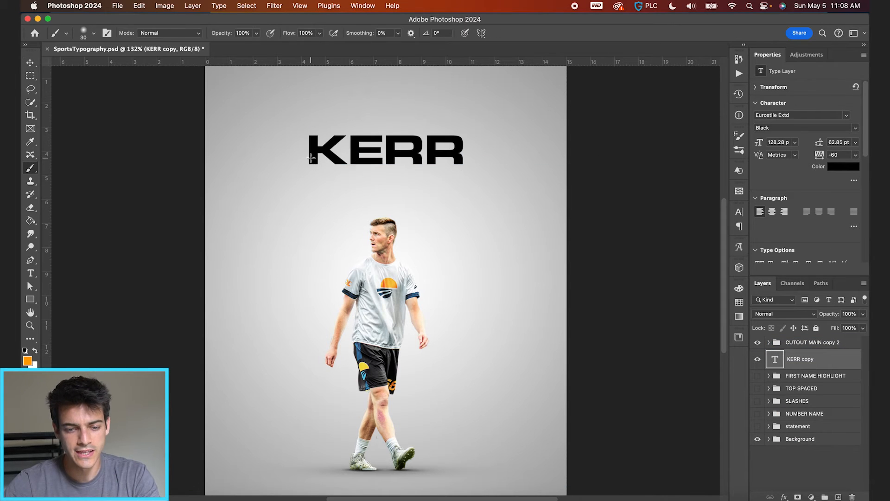
text(JORDKI)
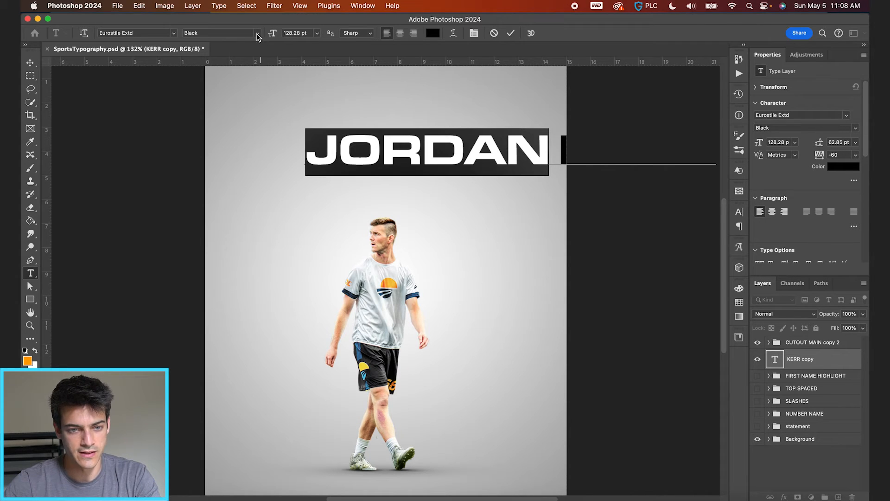
click(220, 32)
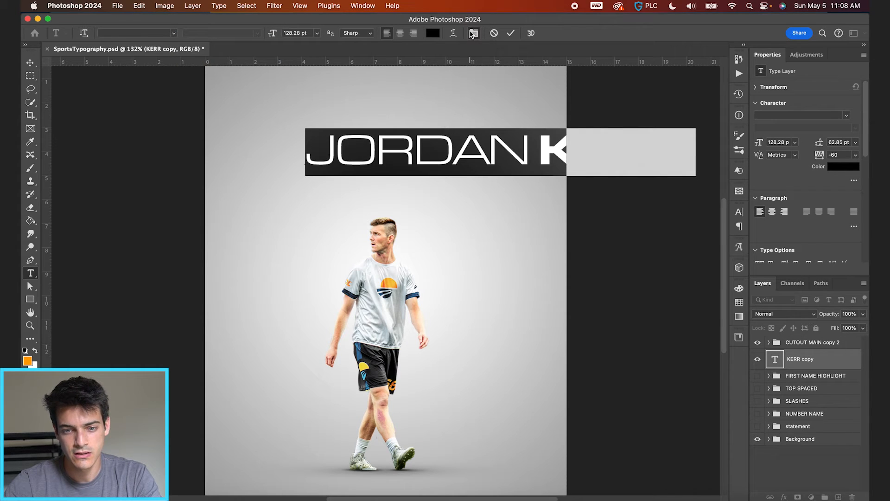
click(473, 32)
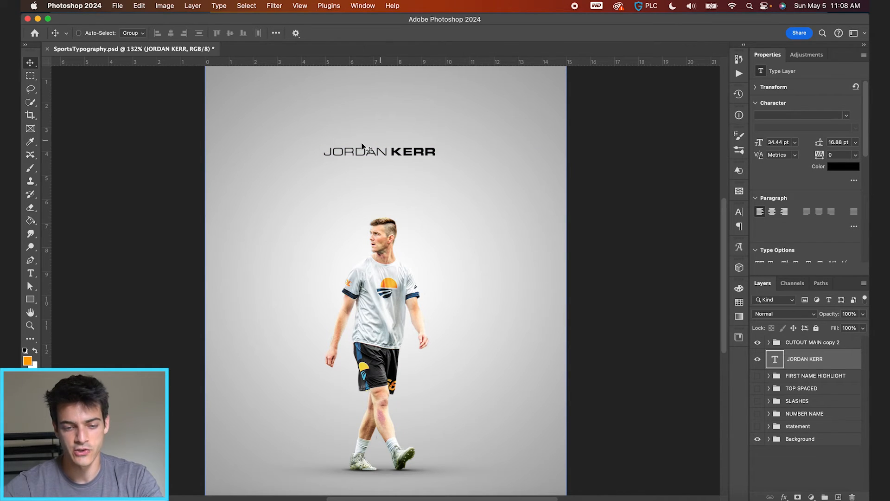
click(815, 376)
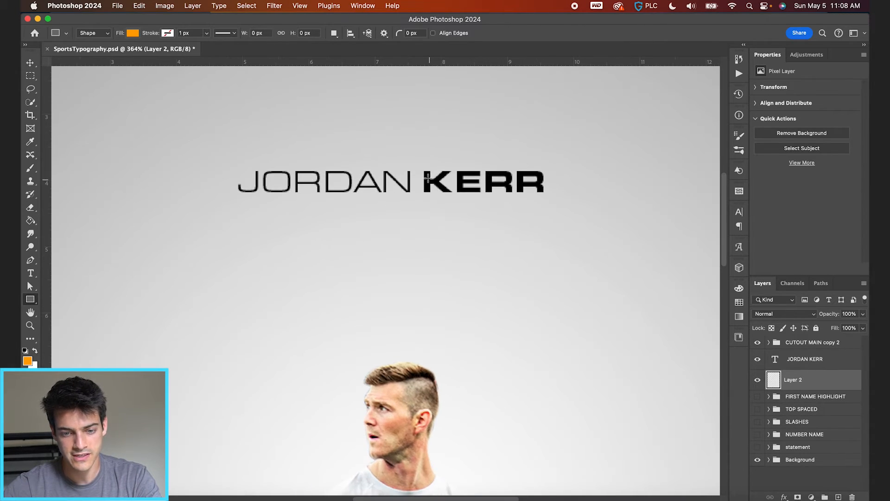
Step: Draw an orange box around KERR and select the box layer
drag(422, 171, 546, 194)
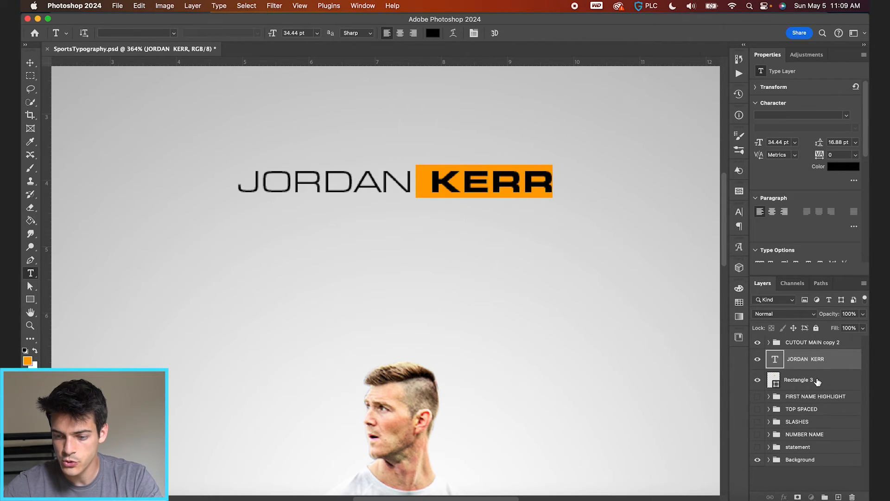
click(799, 380)
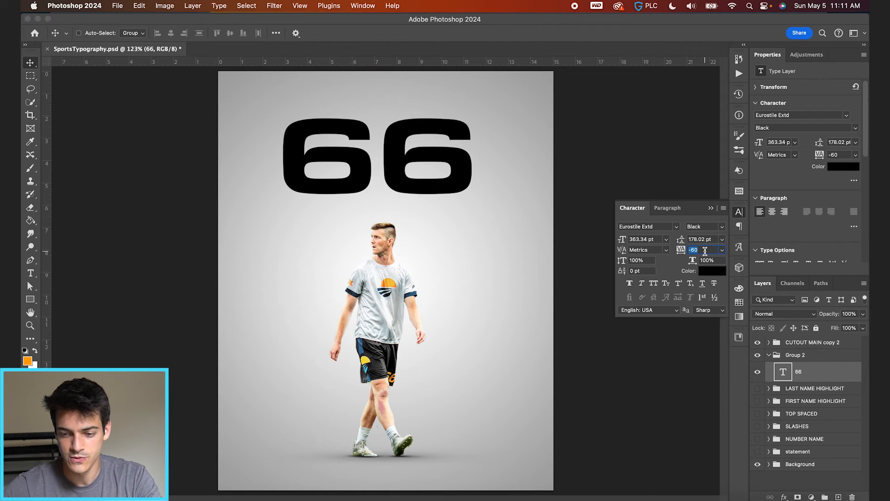
text(-100)
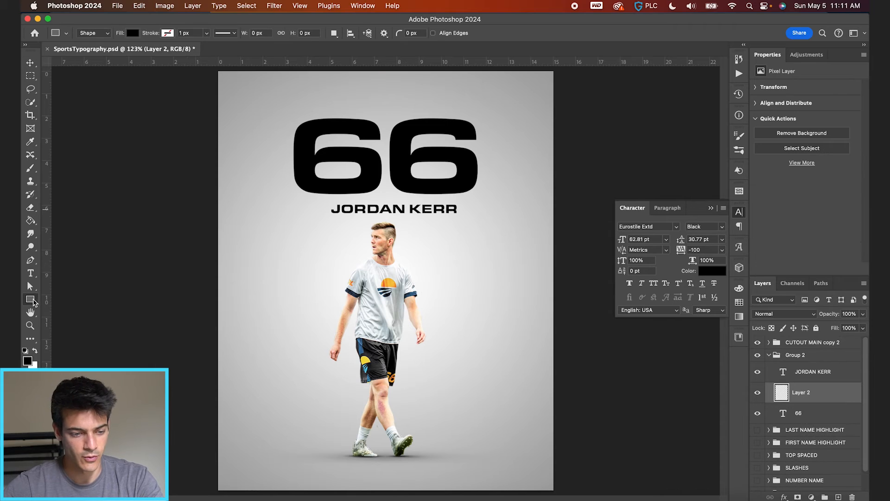
drag(286, 167, 459, 167)
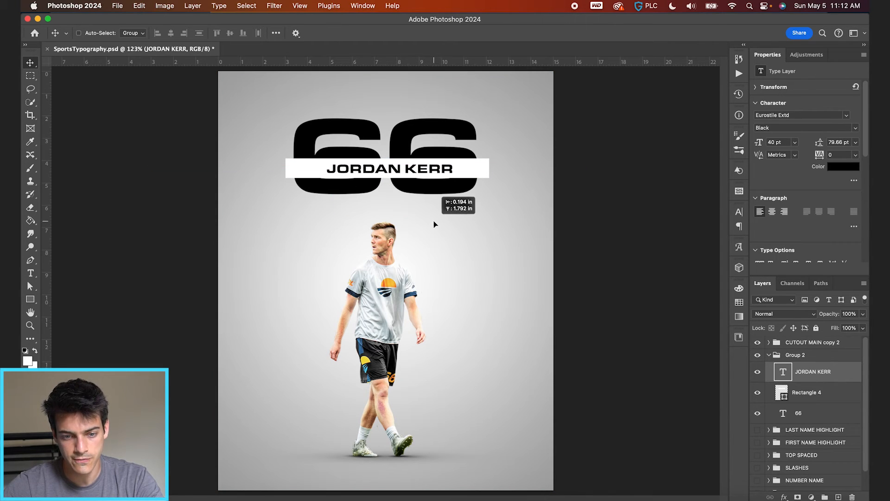
click(806, 392)
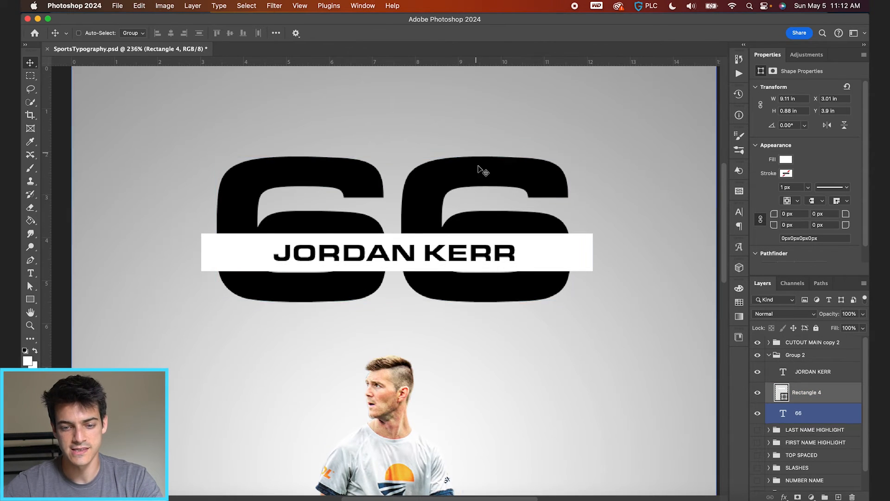
click(812, 371)
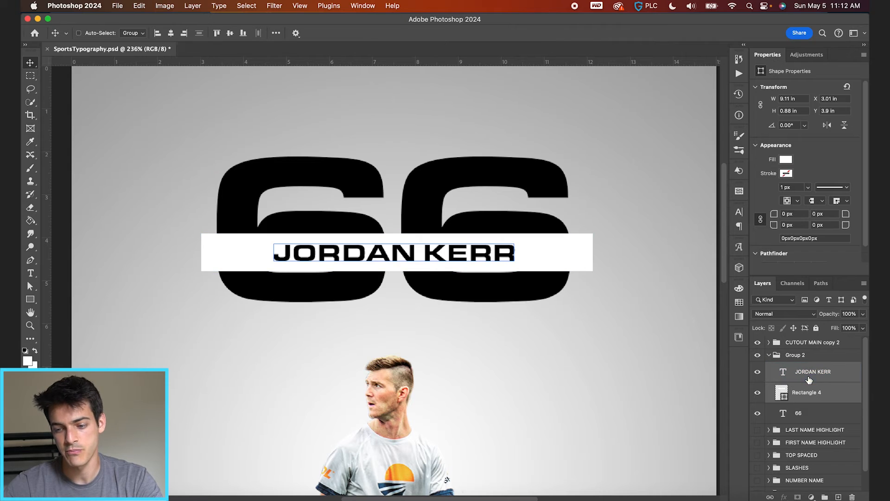
drag(392, 252, 391, 230)
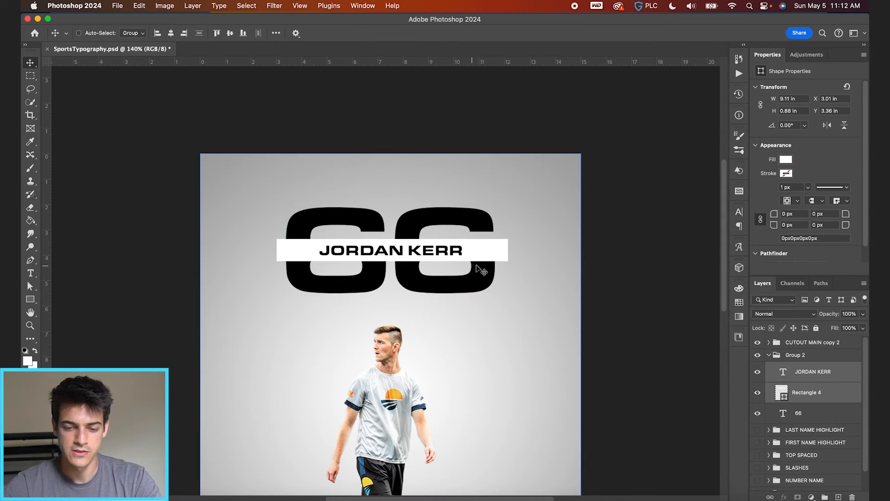
click(798, 413)
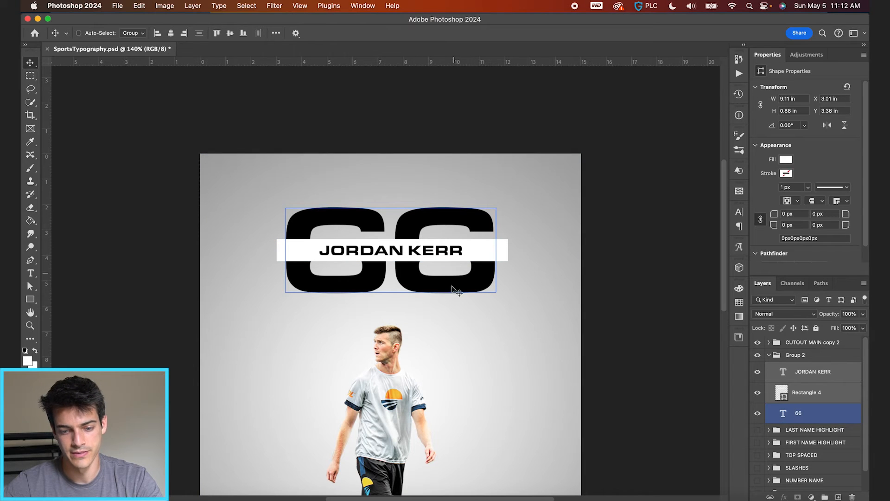
mouse_move(517, 271)
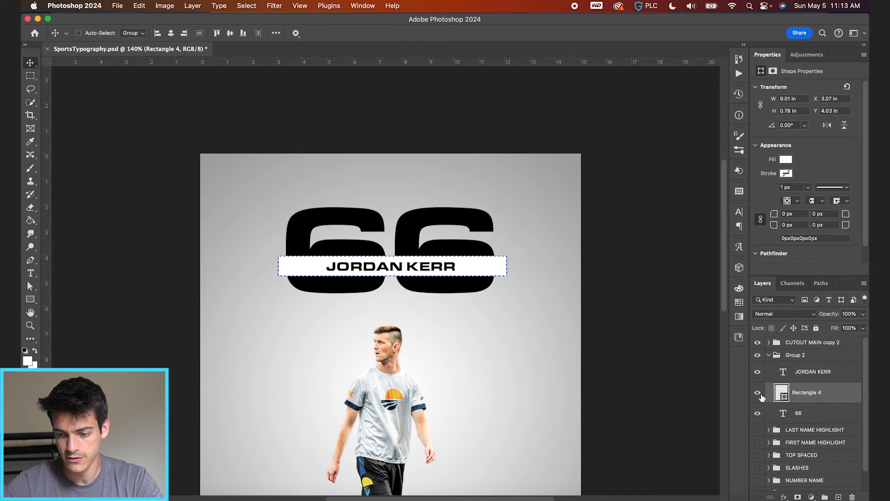
Step: Hide the white bar and use its shape as an inverted mask on the 66
click(798, 412)
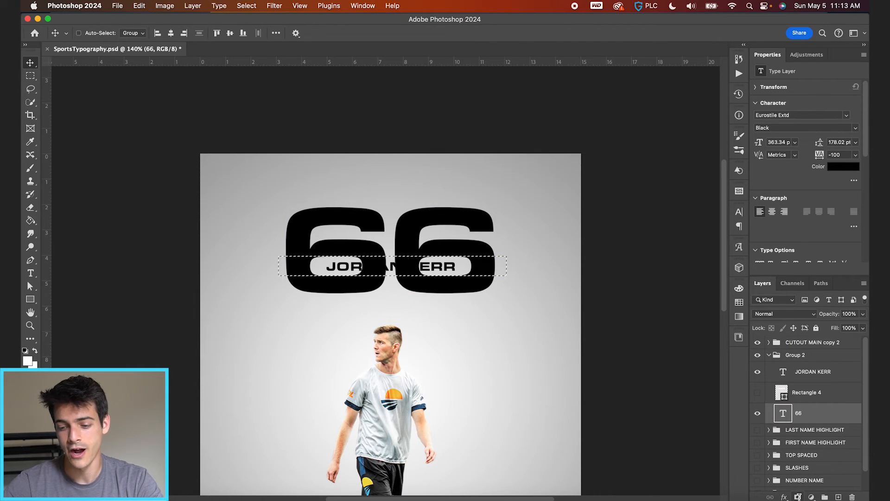
click(806, 413)
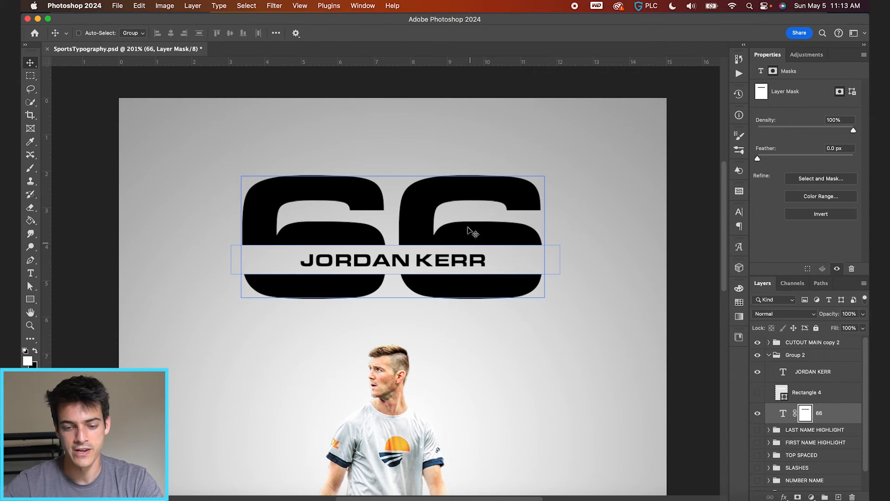
click(812, 371)
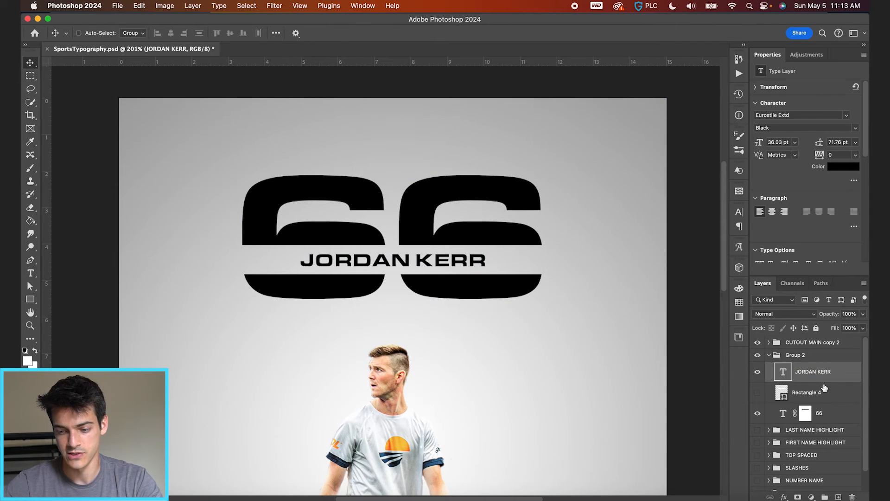
double_click(392, 261)
text(460)
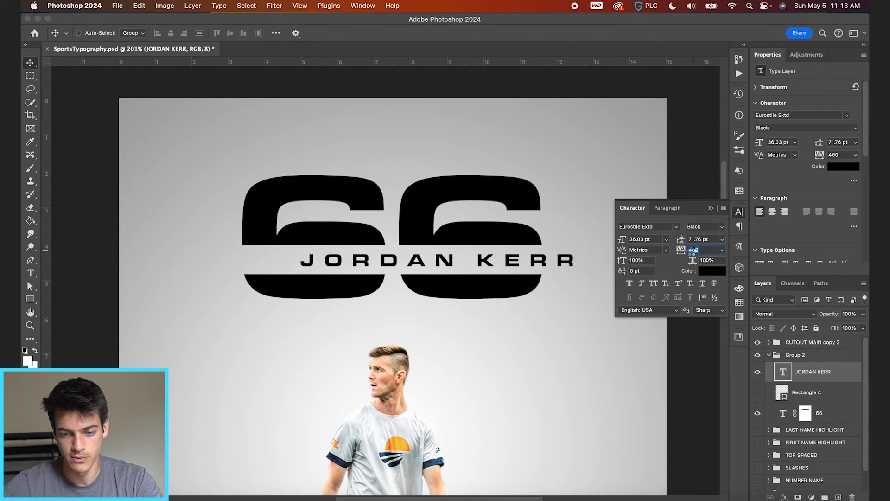
text(400)
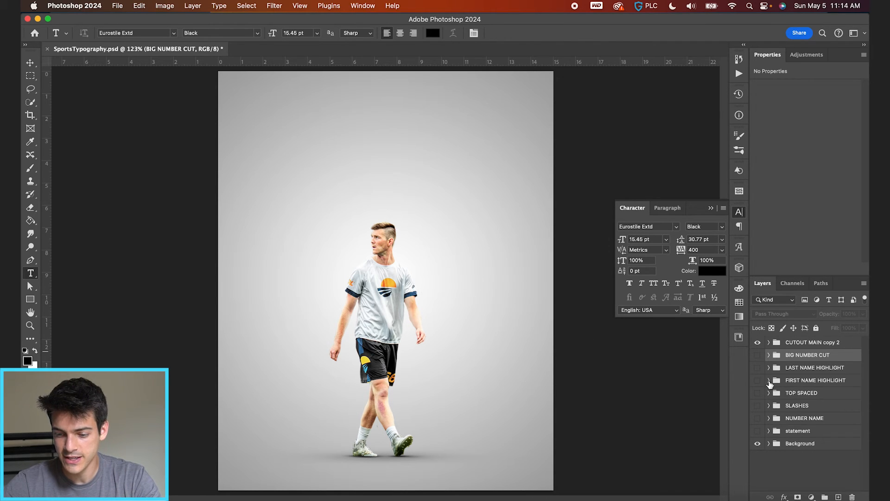
click(769, 379)
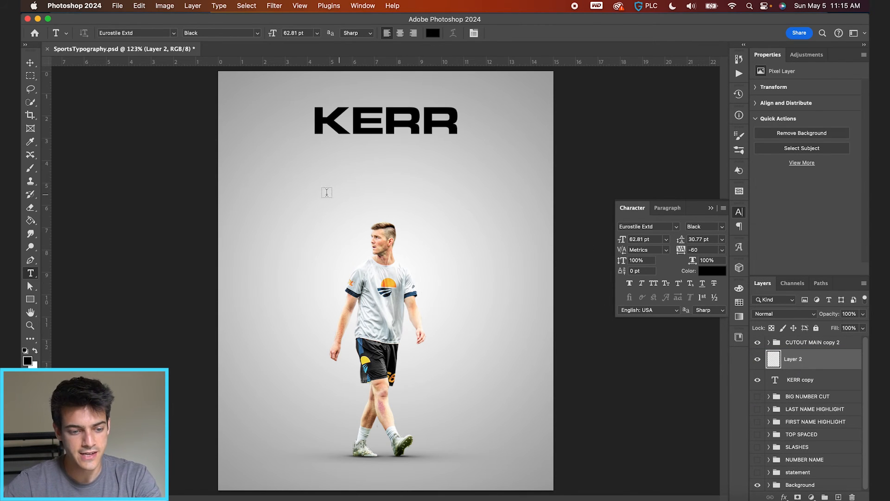
Step: Type the first name Jordan and begin changing its font
text(J)
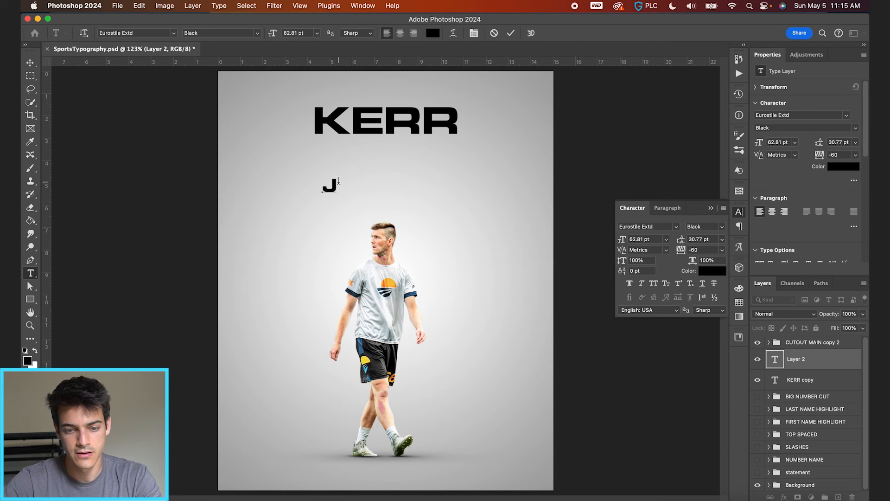
text(ordan)
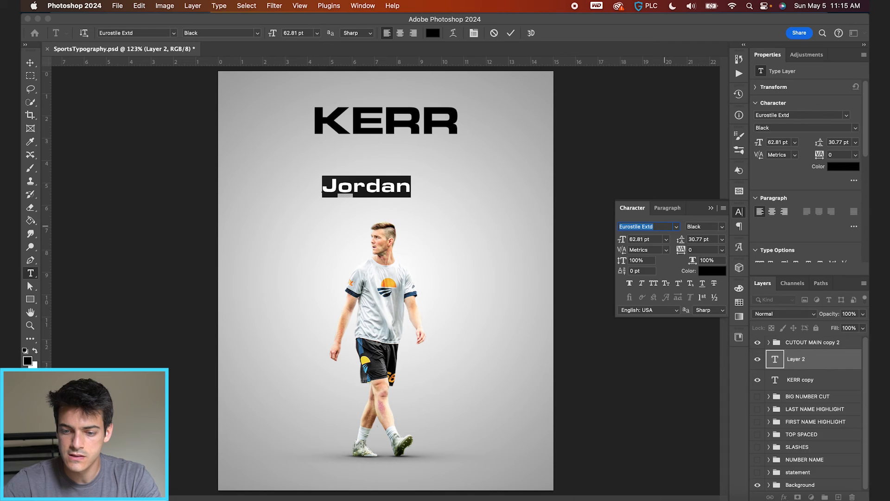
click(708, 277)
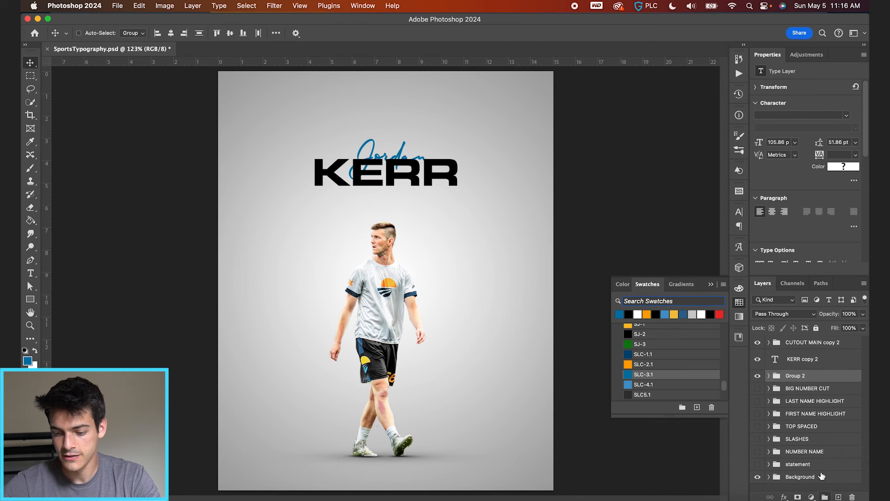
double_click(794, 375)
text(signature)
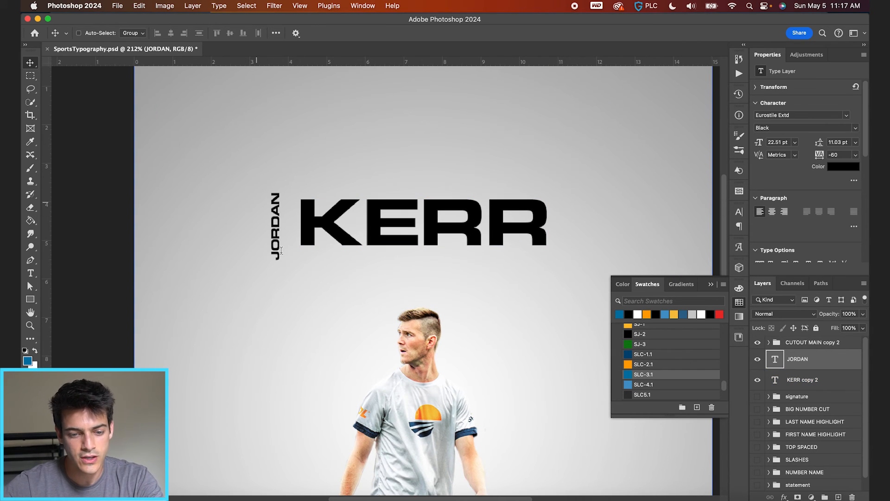
mouse_move(434, 176)
text(EUROSTIL)
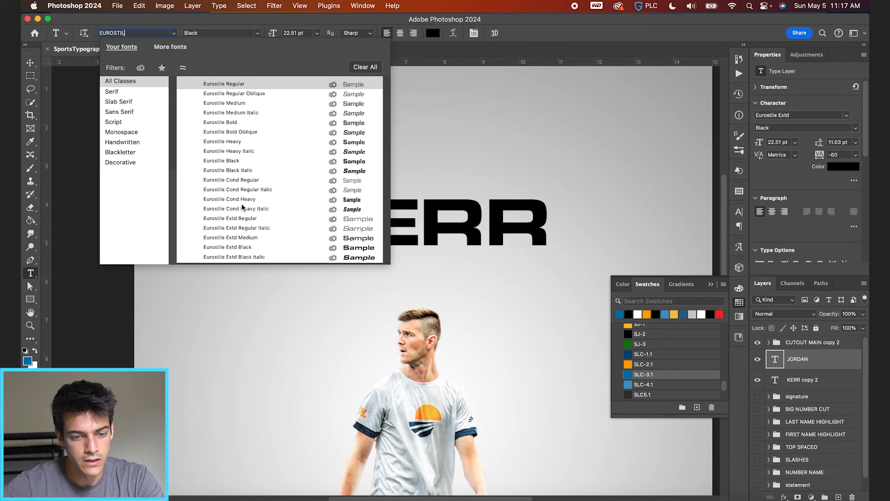
click(229, 199)
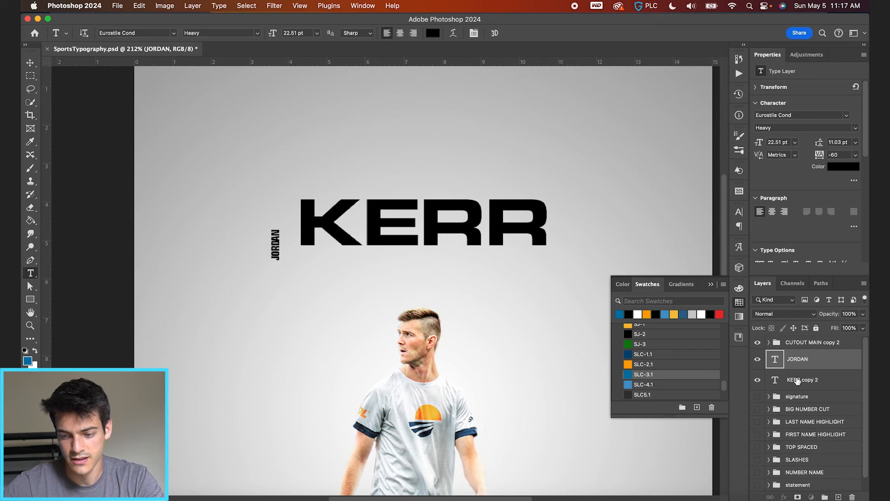
click(806, 379)
text(KERR)
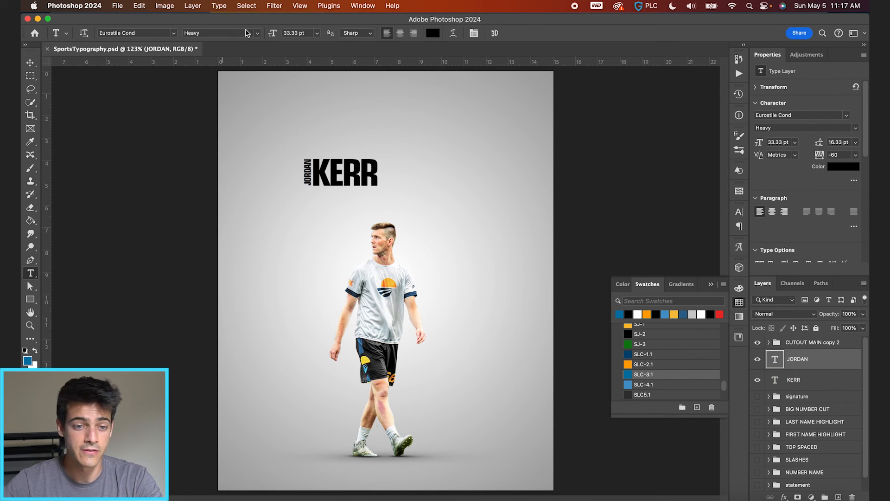
mouse_move(353, 174)
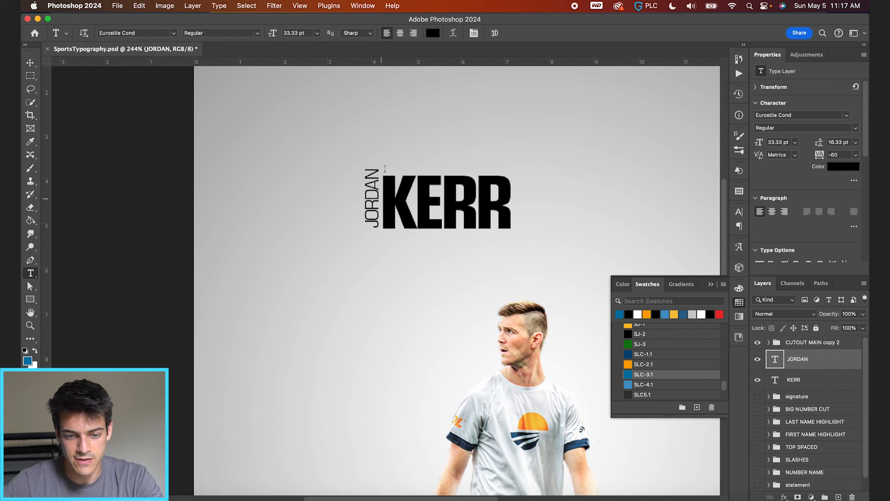
click(31, 62)
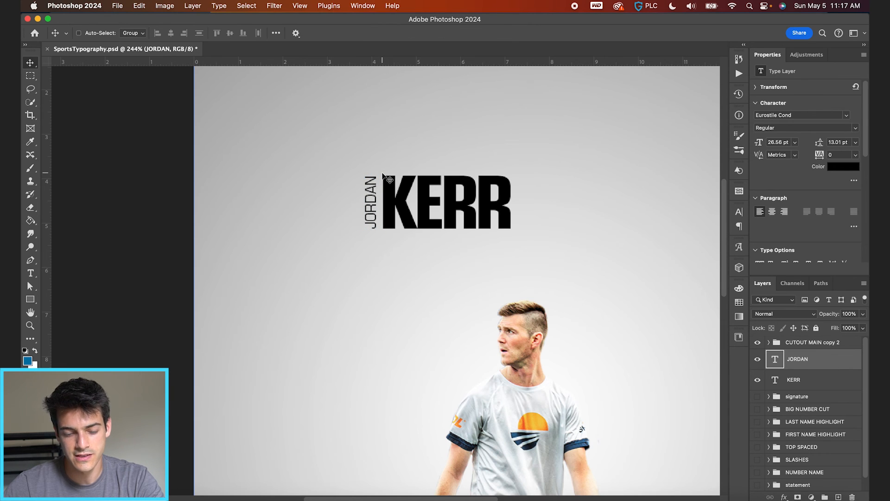
click(800, 379)
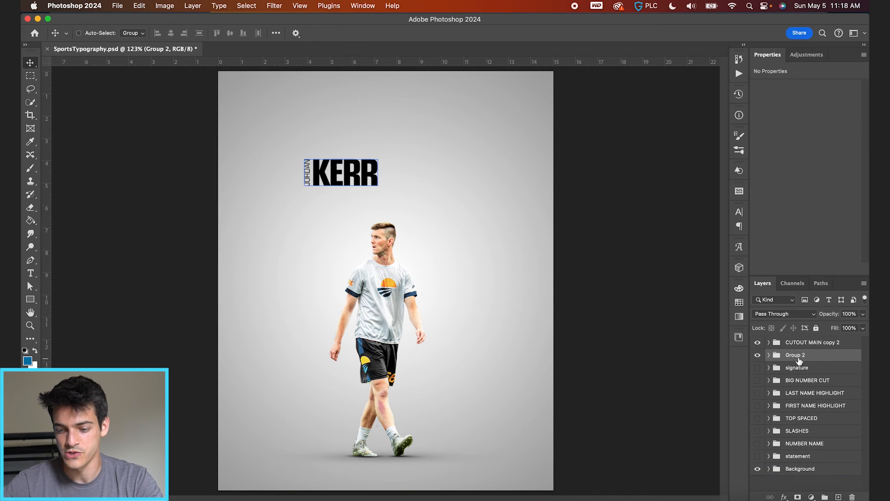
Step: Rename the names group 'VERTICAL HORIZIONTAL' and add an empty Layer 2 above it
double_click(796, 354)
text(VERTICAL HORIZIONTAL)
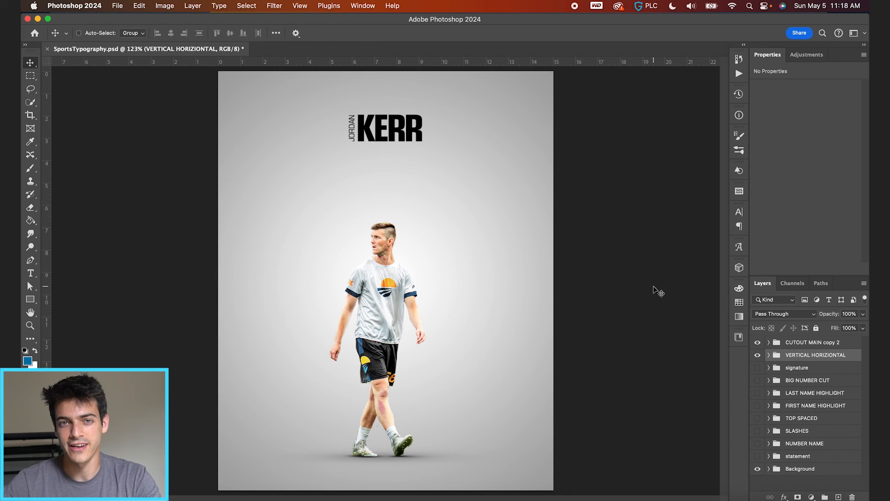
click(30, 273)
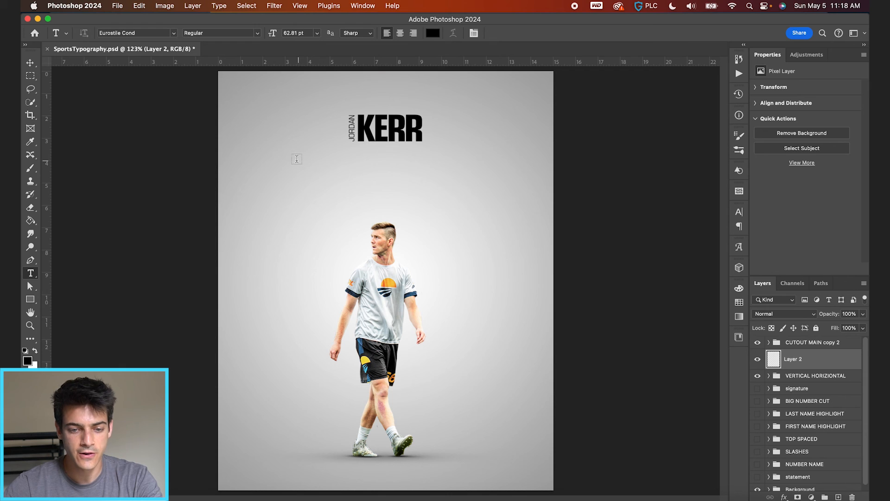
Step: Draw a paragraph text box below KERR and set Helvetica Regular at 17 pt
drag(296, 158, 504, 204)
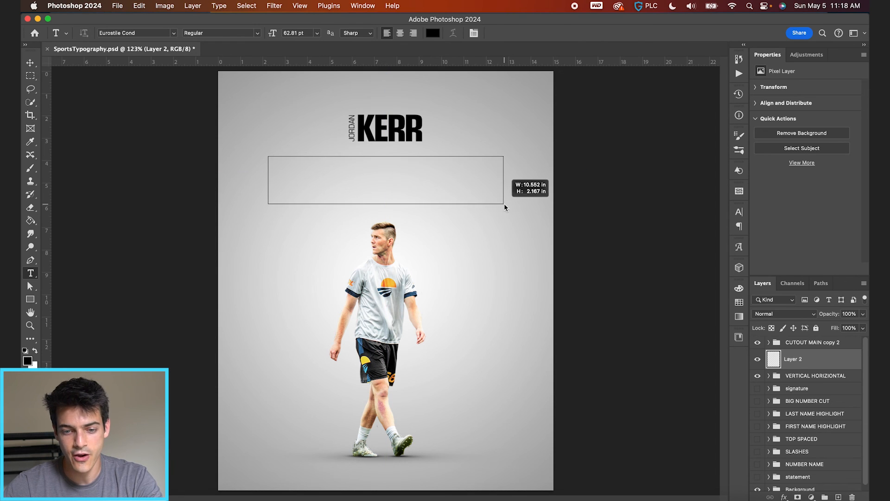
drag(503, 202, 514, 209)
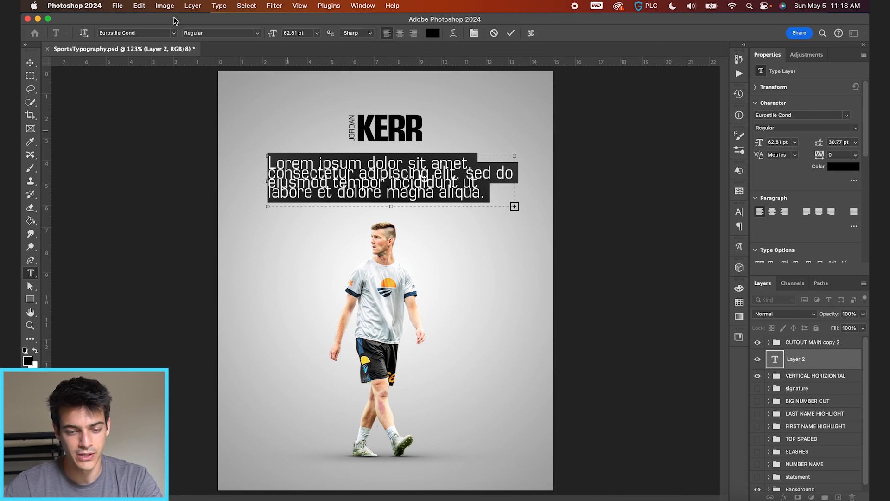
click(136, 33)
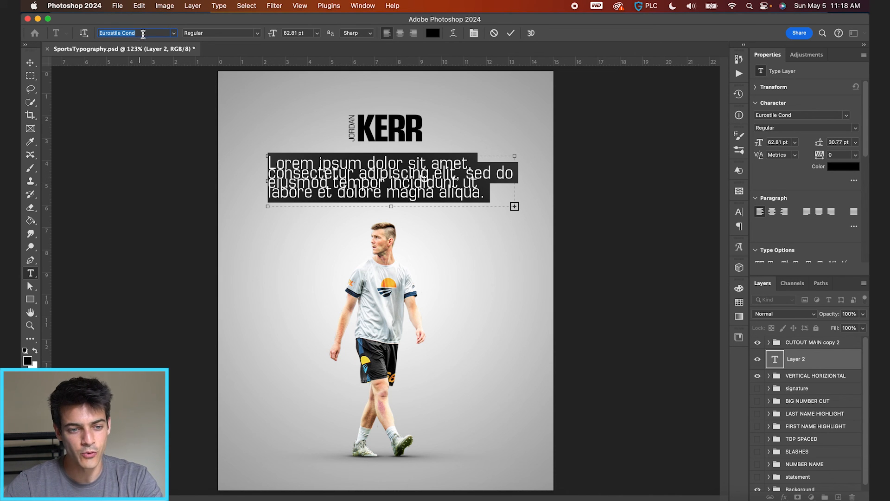
mouse_move(136, 33)
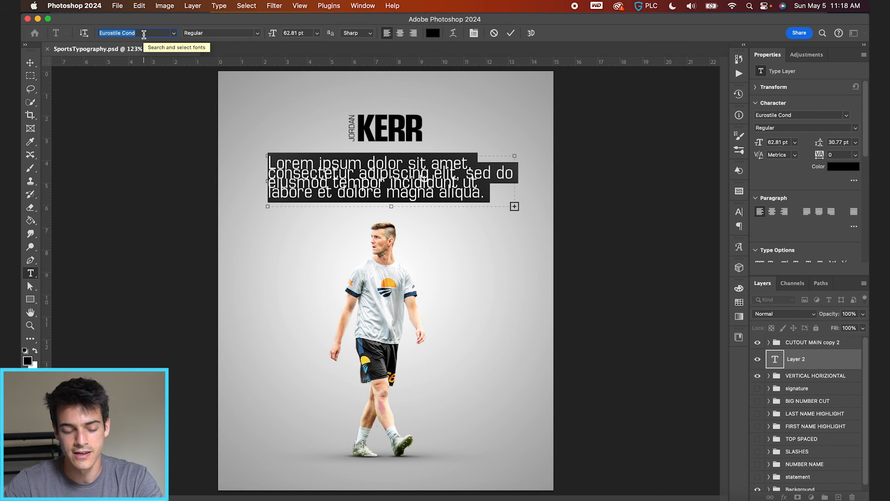
text(HELV)
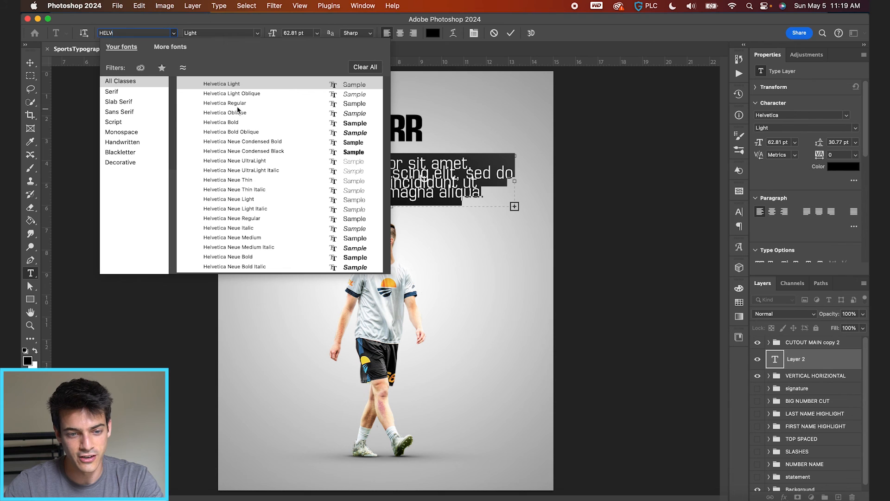
click(224, 103)
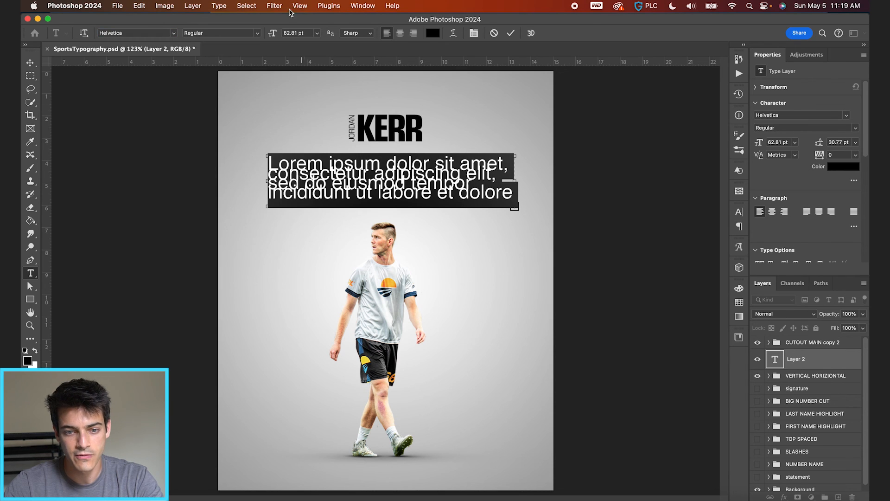
text(24 pt)
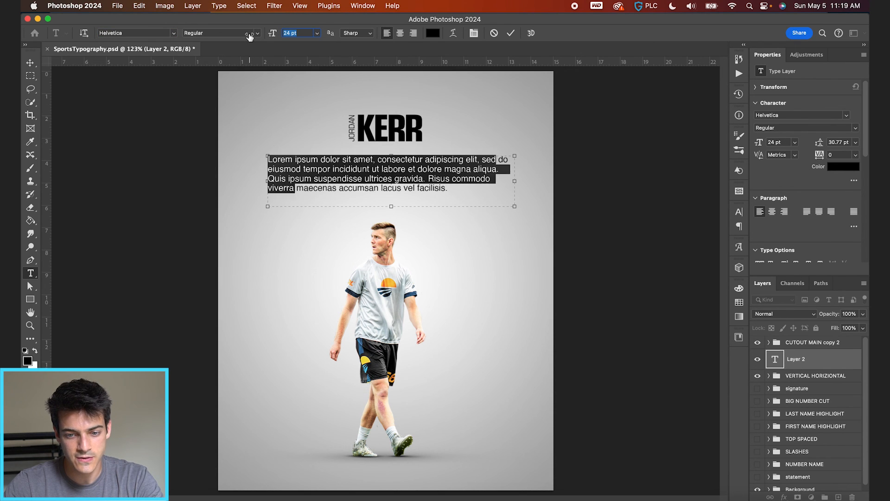
text(17)
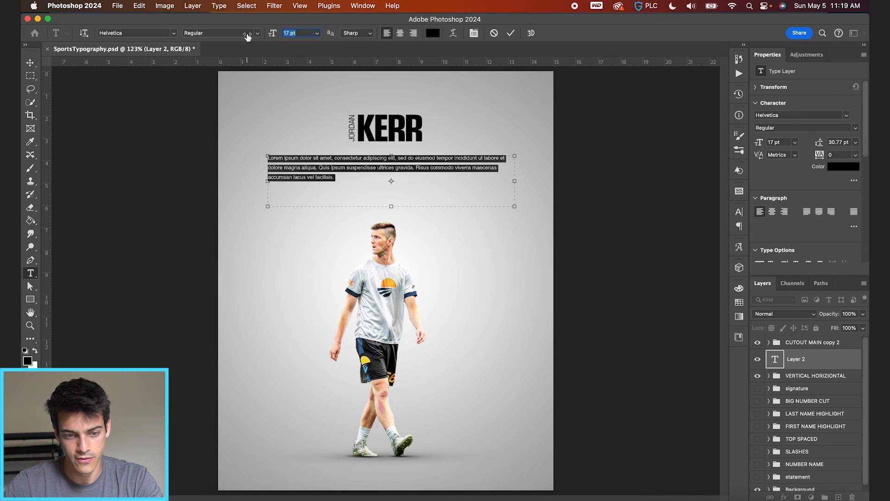
Step: Give the paragraph 24 pt leading and Justify All, then narrow the box
click(738, 212)
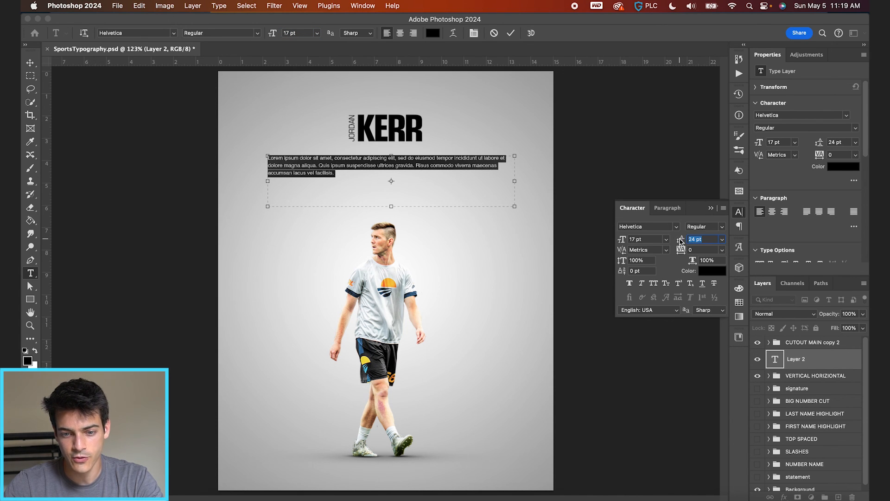
click(667, 207)
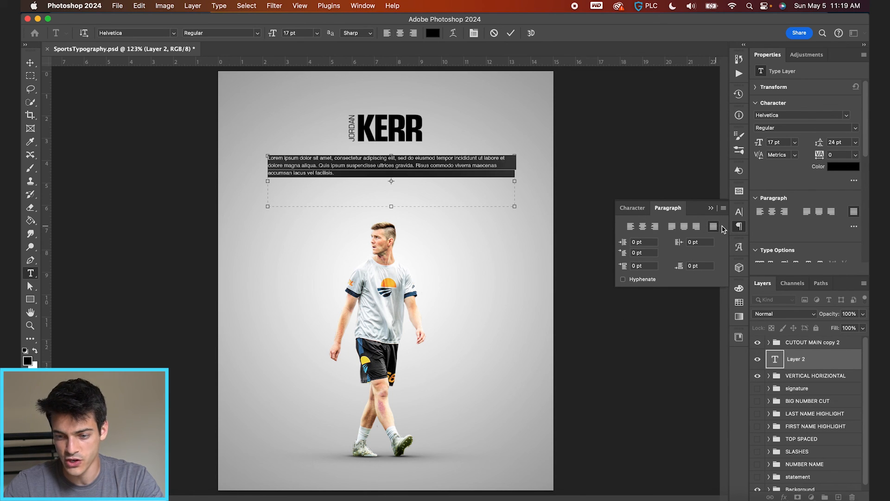
click(713, 225)
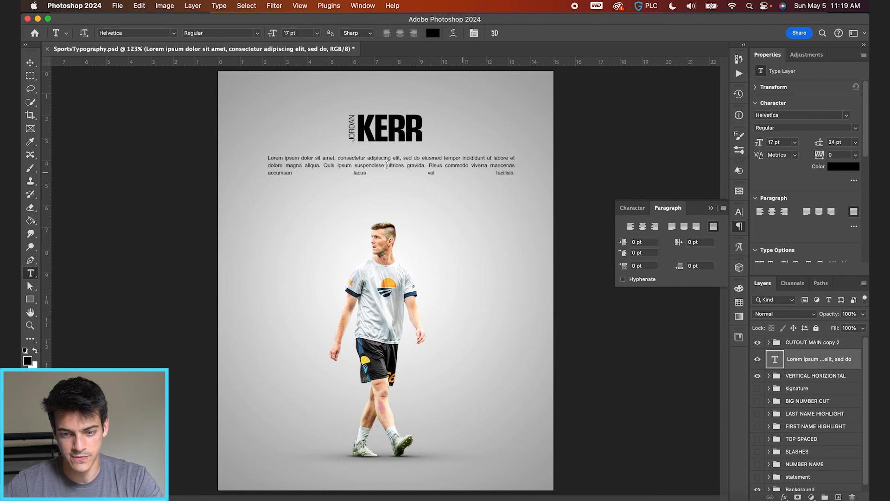
click(386, 165)
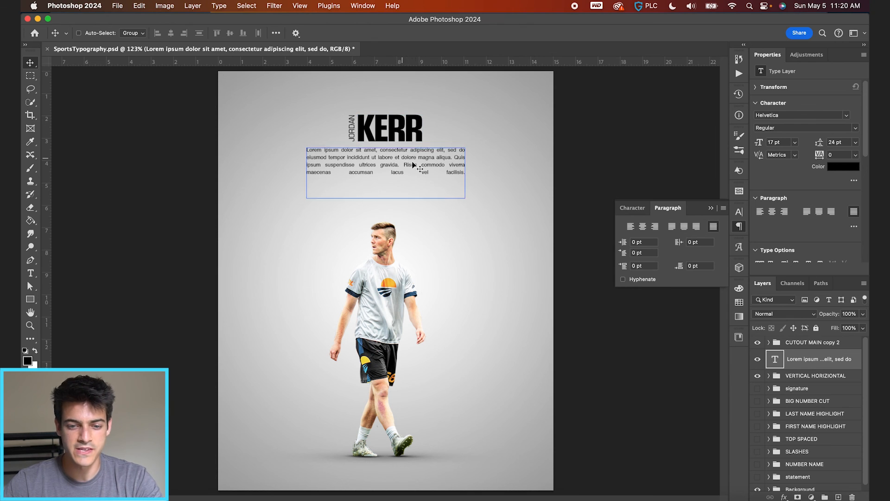
click(435, 203)
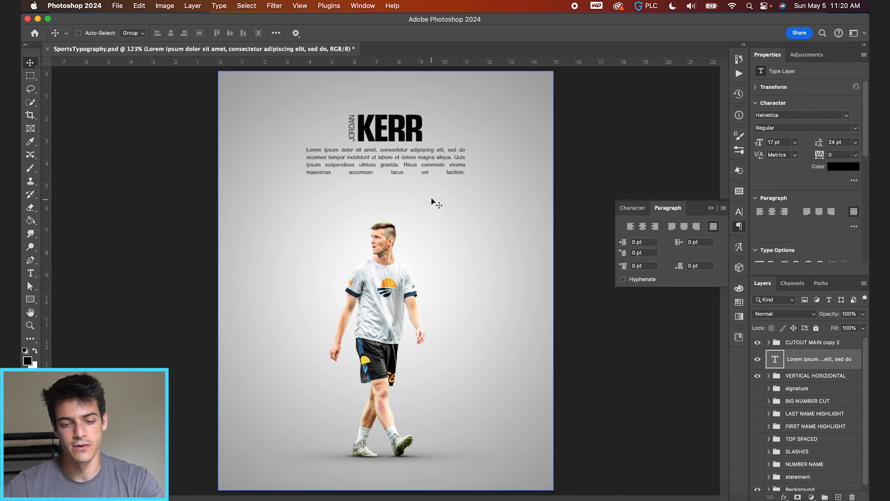